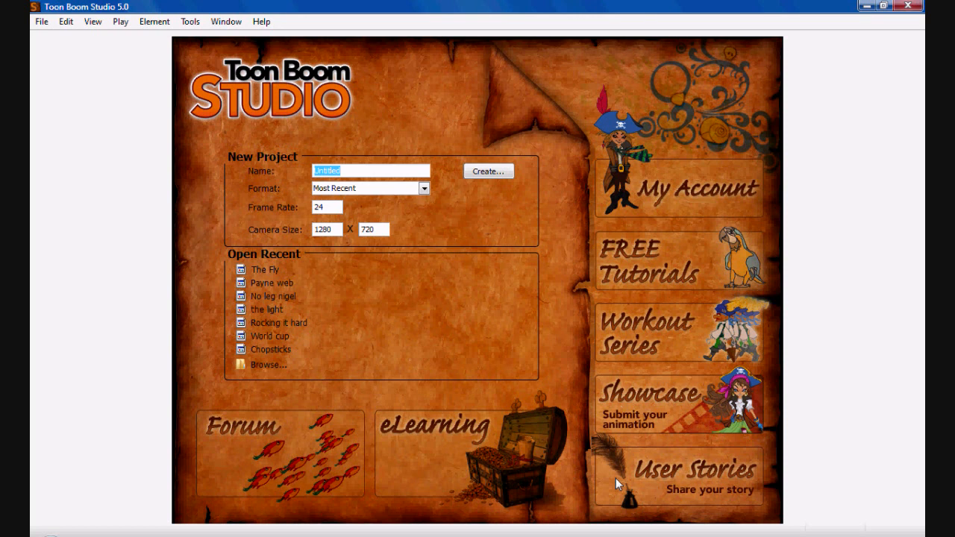
{"action": "mouse_move", "coordinate": [251, 152]}
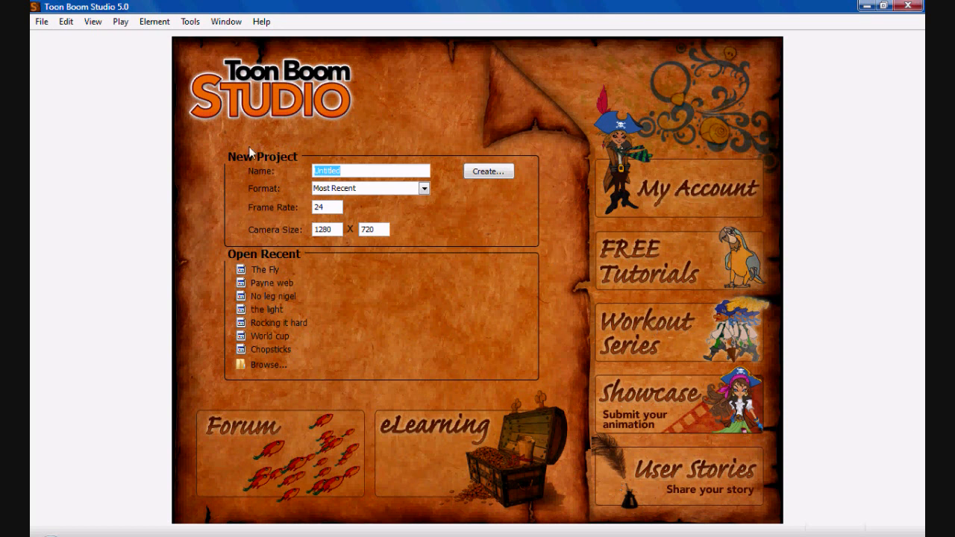
{"action": "mouse_move", "coordinate": [491, 378]}
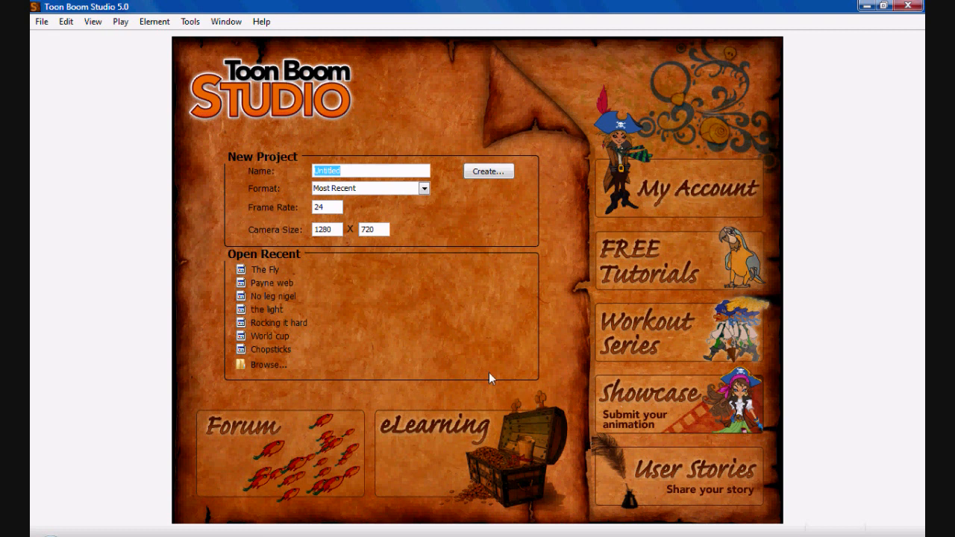
{"action": "mouse_move", "coordinate": [478, 300]}
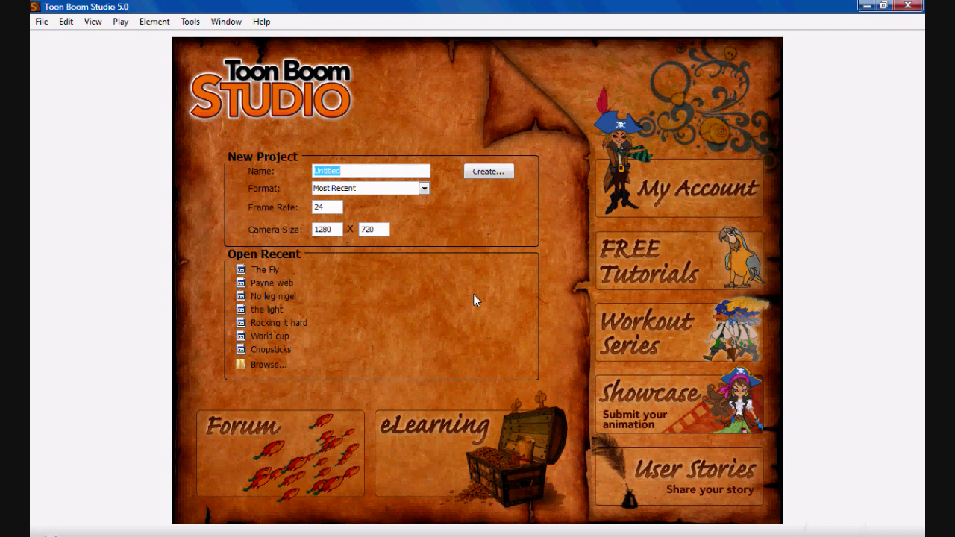
{"action": "mouse_move", "coordinate": [743, 364]}
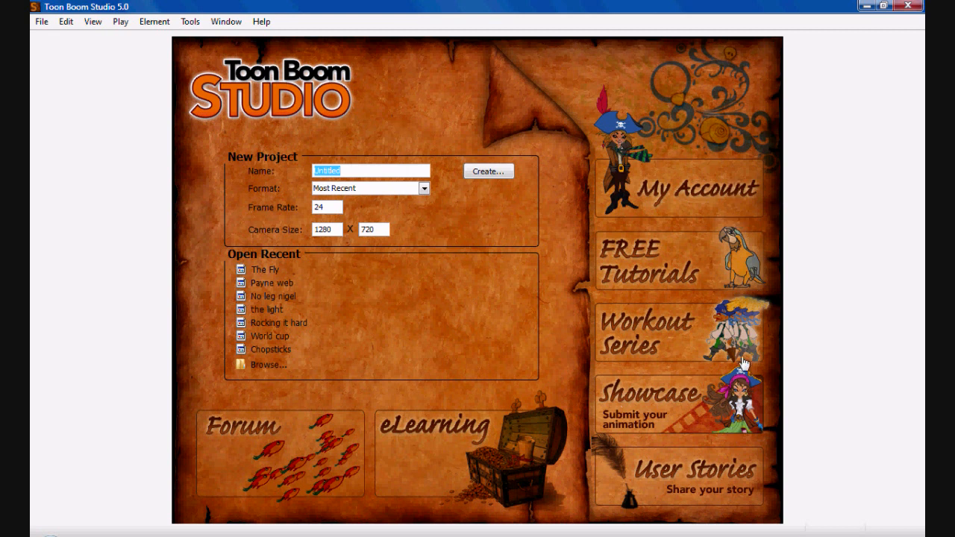
{"action": "mouse_move", "coordinate": [410, 221]}
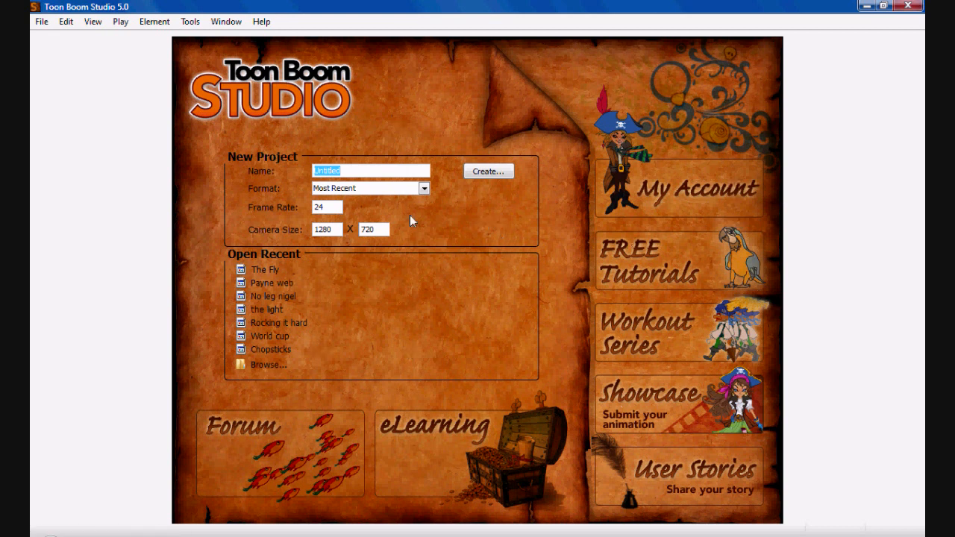
{"action": "mouse_move", "coordinate": [284, 185]}
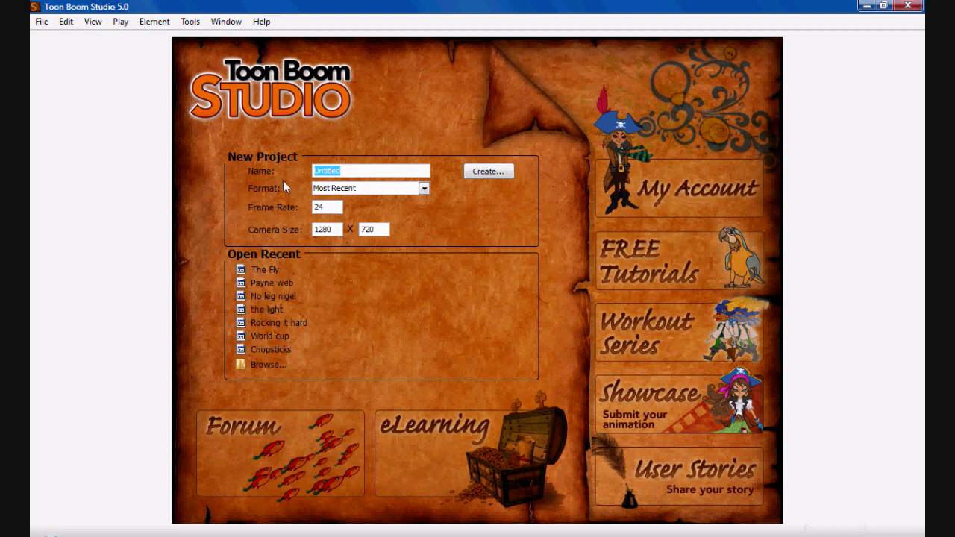
{"action": "mouse_move", "coordinate": [342, 203]}
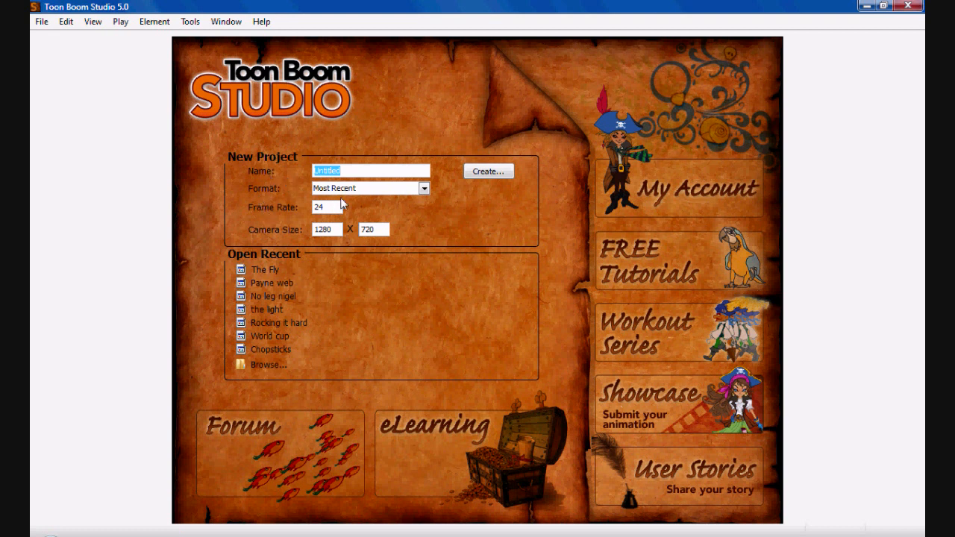
{"action": "mouse_move", "coordinate": [405, 236]}
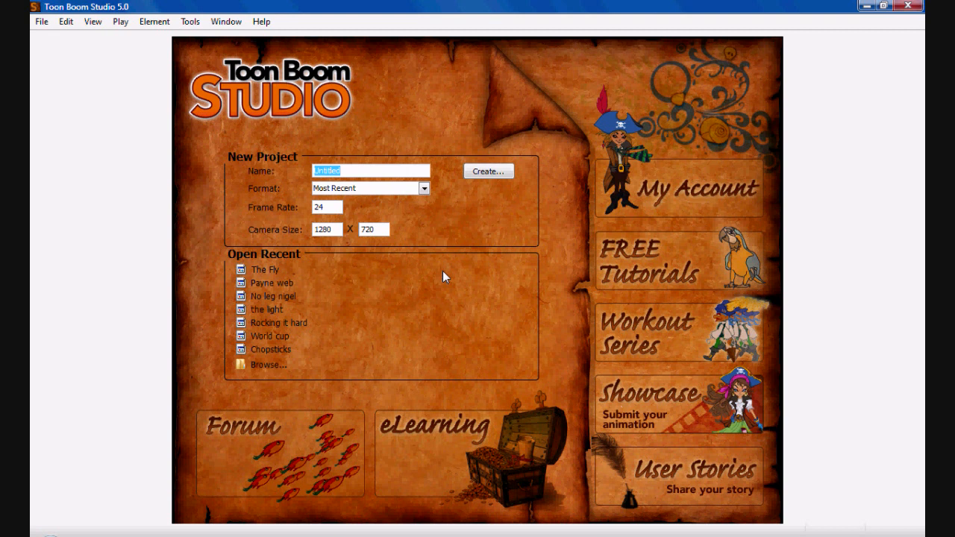
{"action": "mouse_move", "coordinate": [289, 247]}
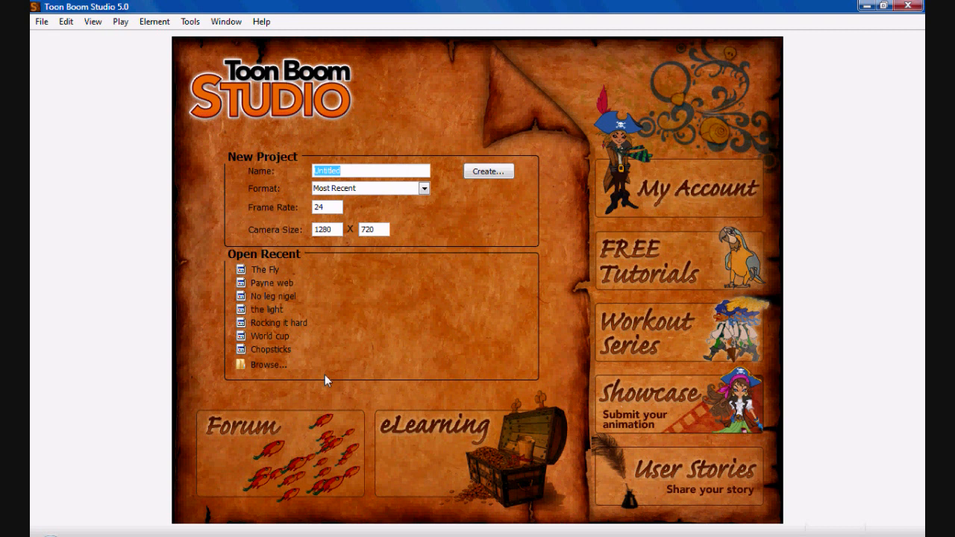
{"action": "mouse_move", "coordinate": [331, 207]}
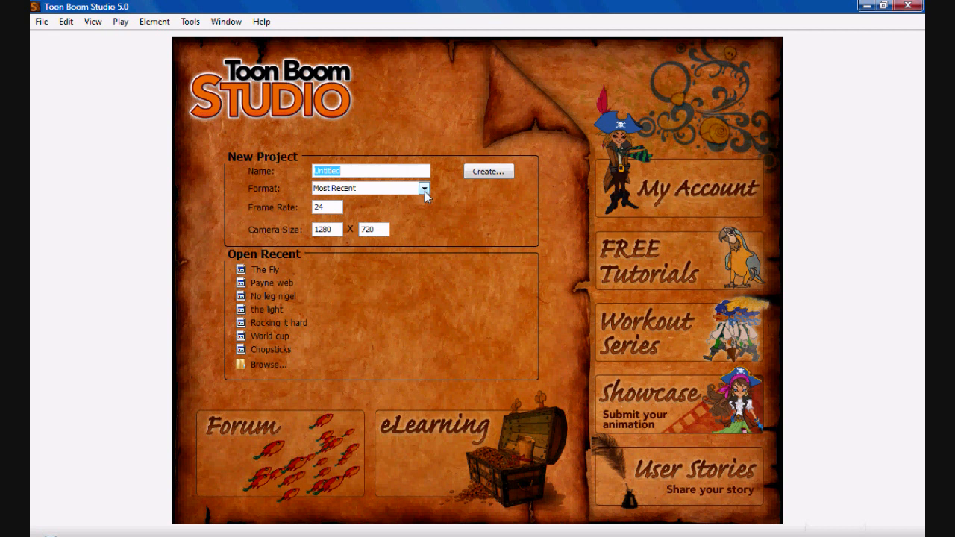
Step: Browse the project format list down toward the HDTV 720 24p preset
{"action": "left_click", "coordinate": [424, 188]}
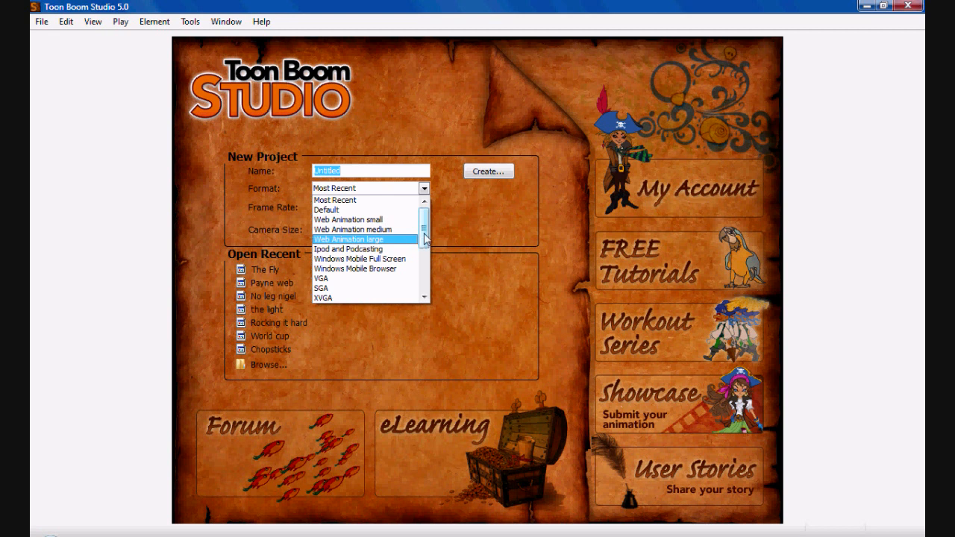
{"action": "scroll", "scroll_direction": "down", "scroll_amount": 3}
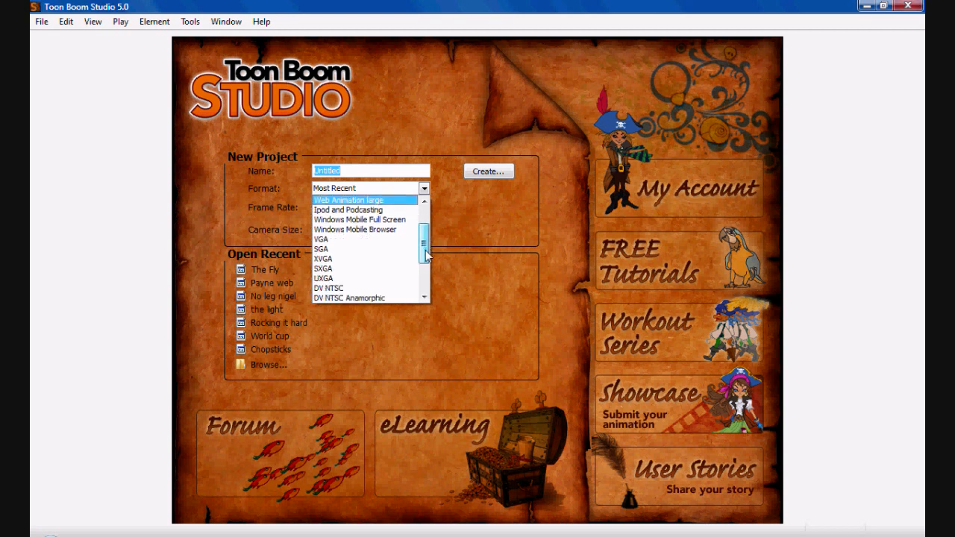
{"action": "scroll", "scroll_direction": "down", "scroll_amount": 3}
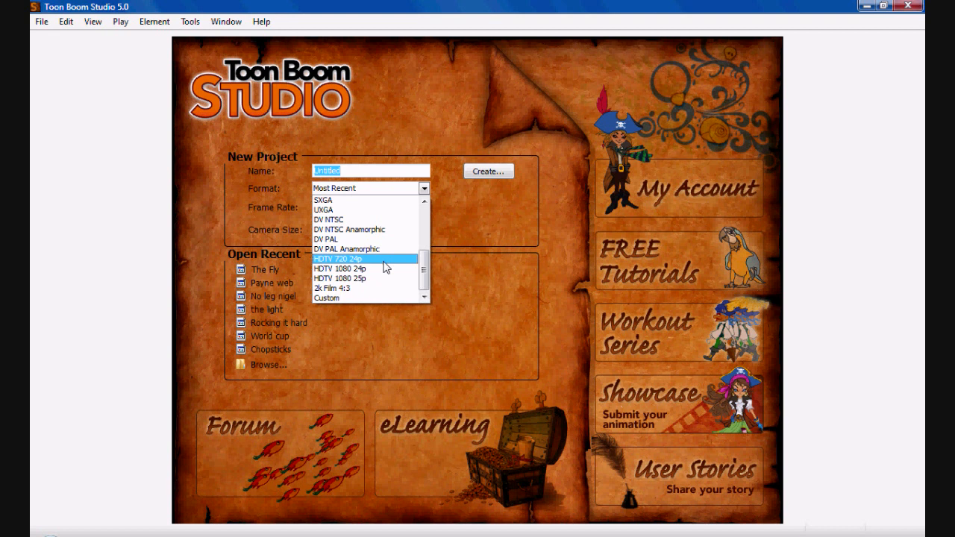
{"action": "mouse_move", "coordinate": [383, 279]}
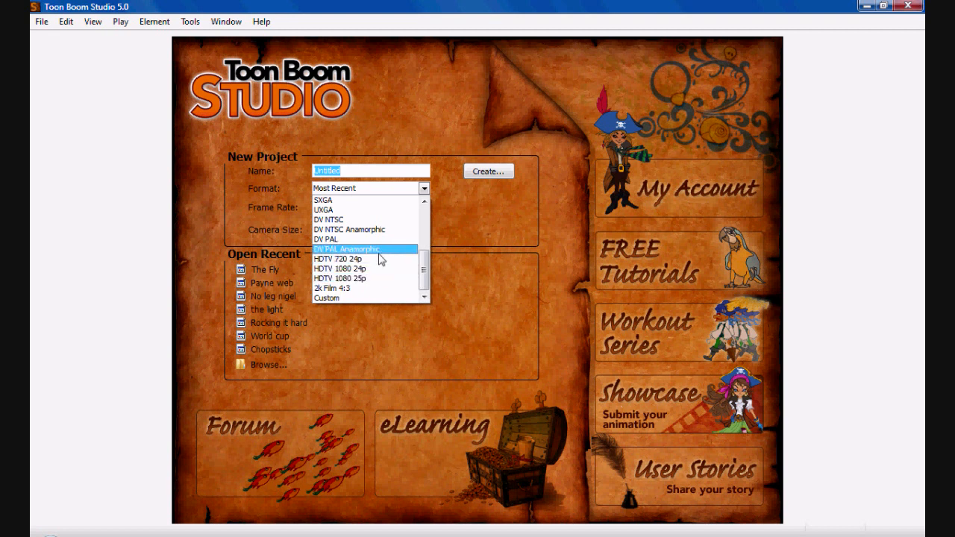
{"action": "mouse_move", "coordinate": [365, 259]}
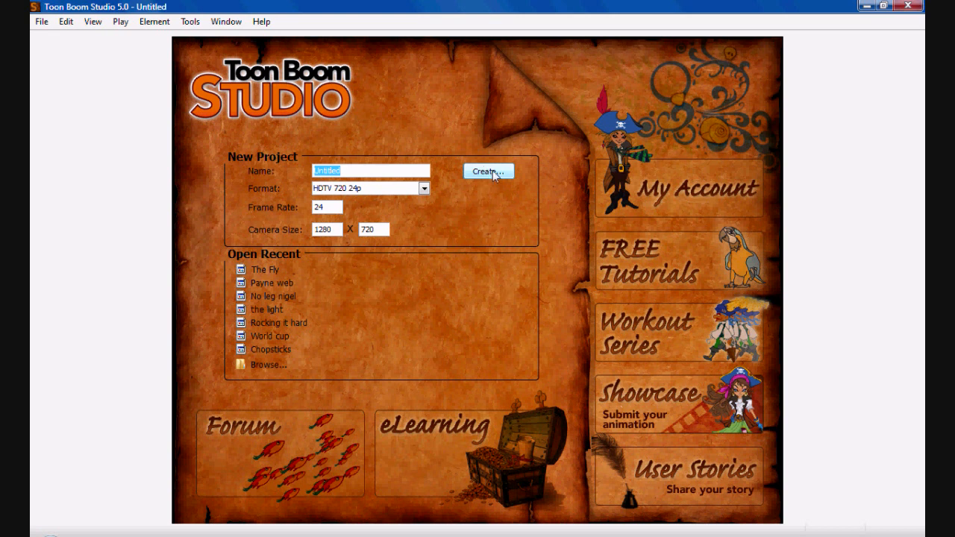
Step: Create the new untitled HDTV 720 24p project and load its empty workspace
{"action": "left_click", "coordinate": [490, 170]}
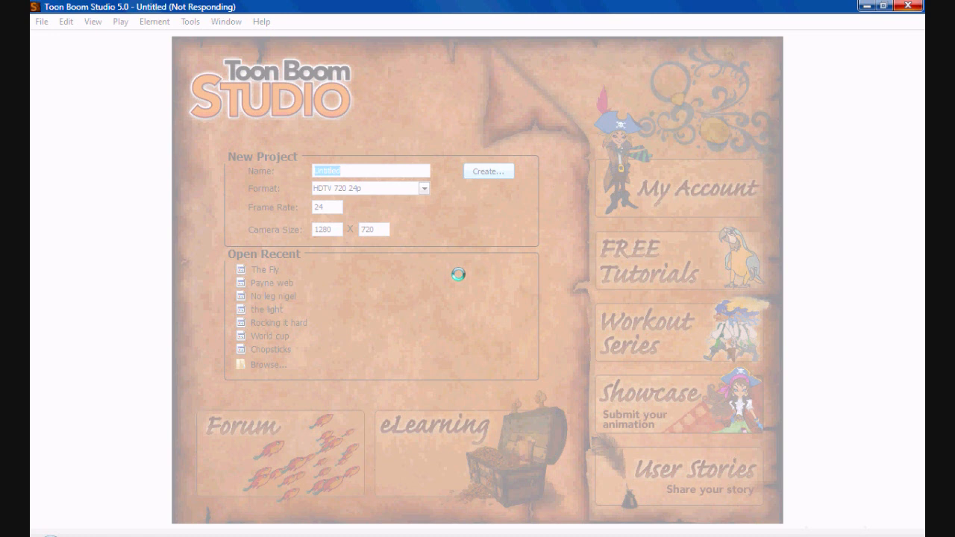
{"action": "left_click", "coordinate": [488, 171]}
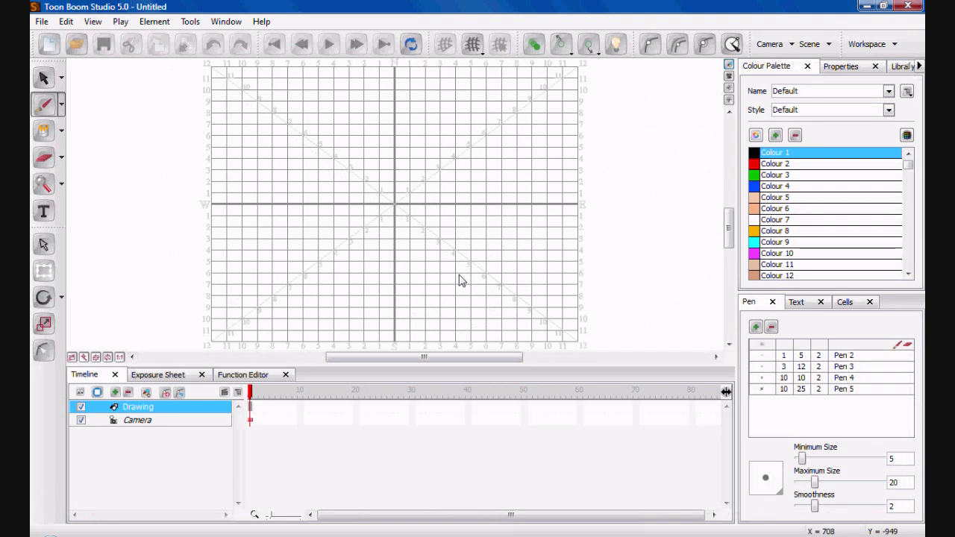
{"action": "mouse_move", "coordinate": [498, 247]}
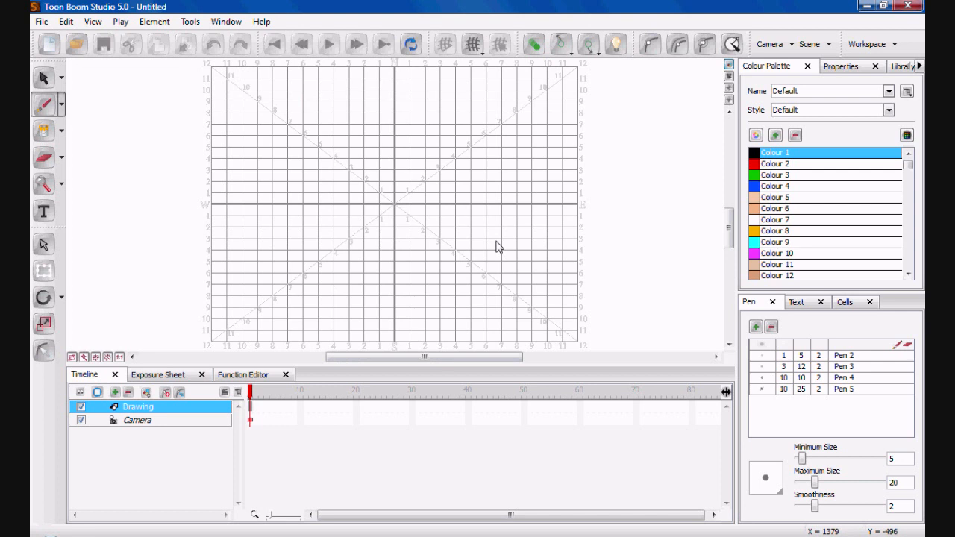
{"action": "mouse_move", "coordinate": [491, 262]}
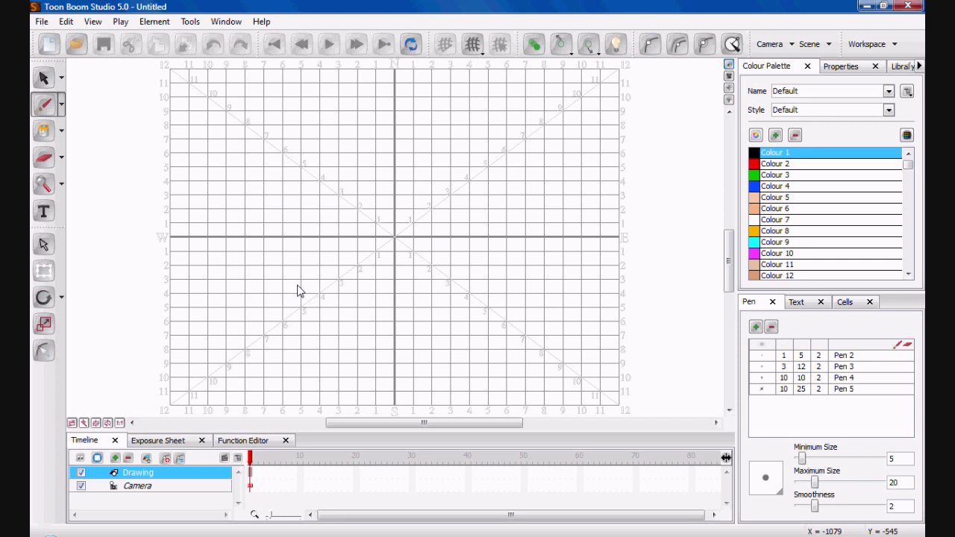
{"action": "mouse_move", "coordinate": [354, 166]}
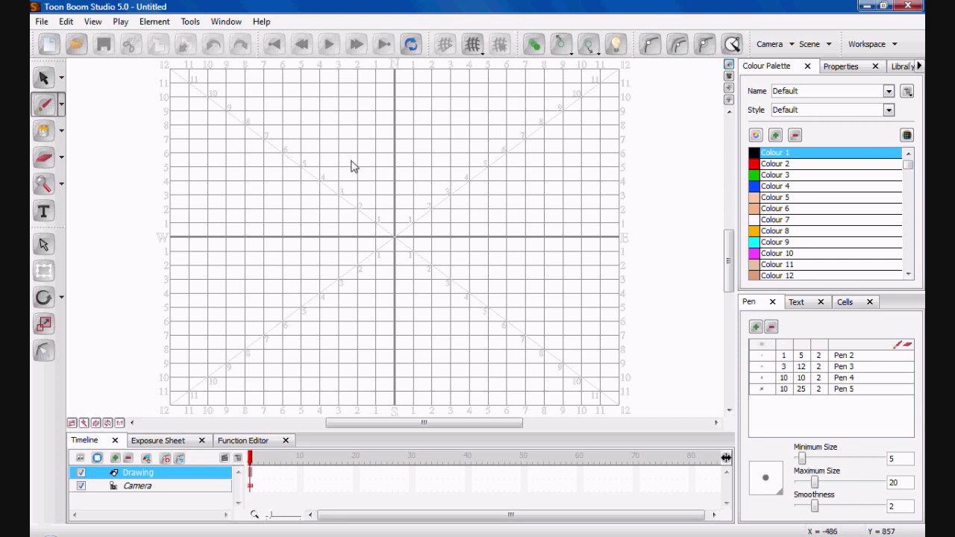
{"action": "mouse_move", "coordinate": [277, 137]}
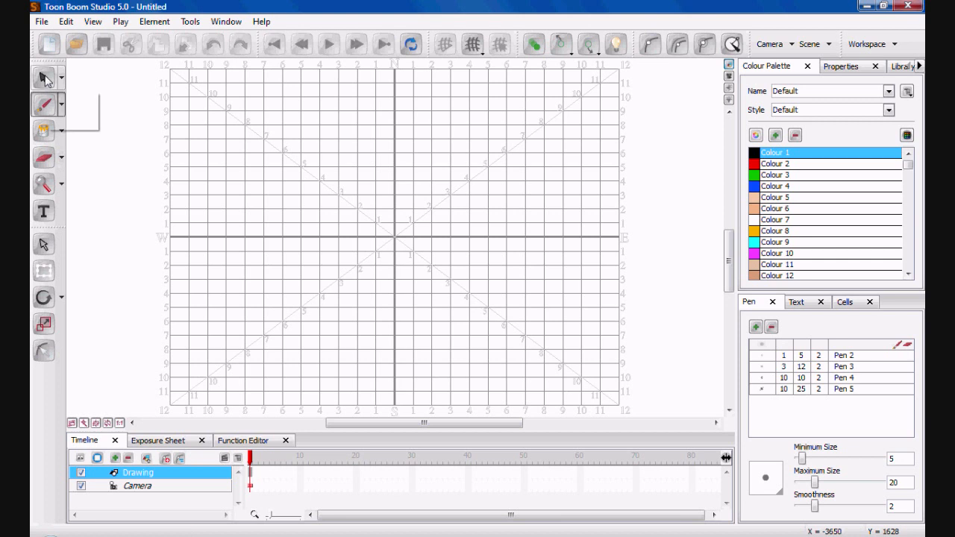
{"action": "mouse_move", "coordinate": [43, 77]}
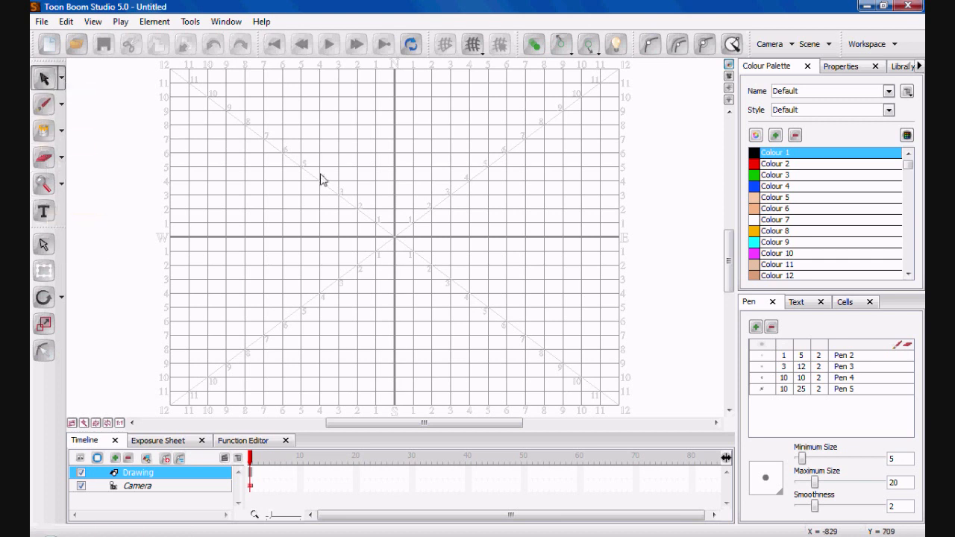
{"action": "mouse_move", "coordinate": [373, 269]}
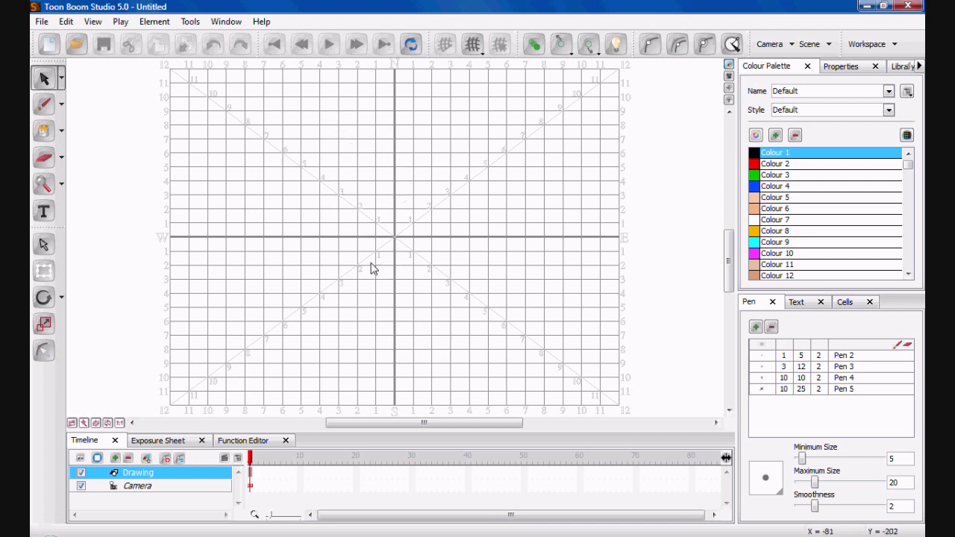
{"action": "mouse_move", "coordinate": [336, 208]}
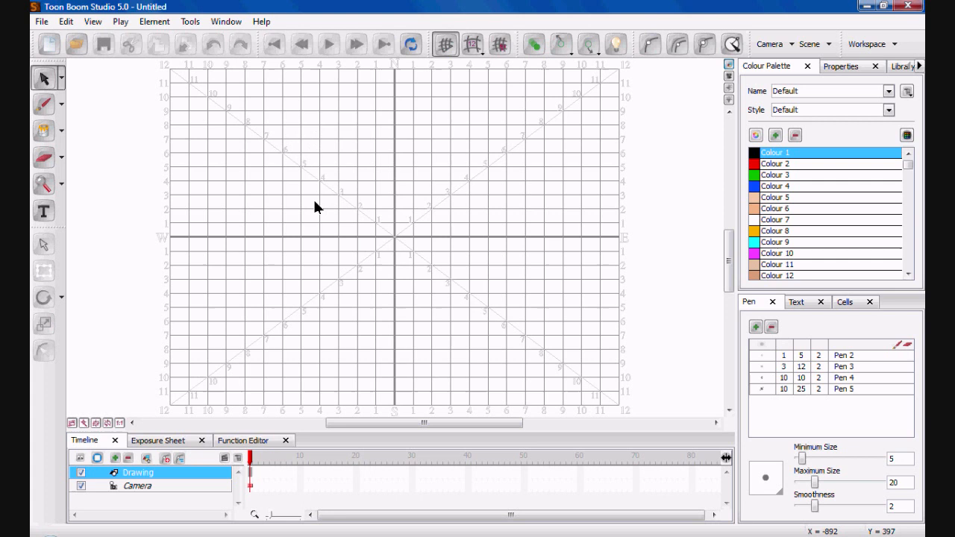
{"action": "mouse_move", "coordinate": [111, 167]}
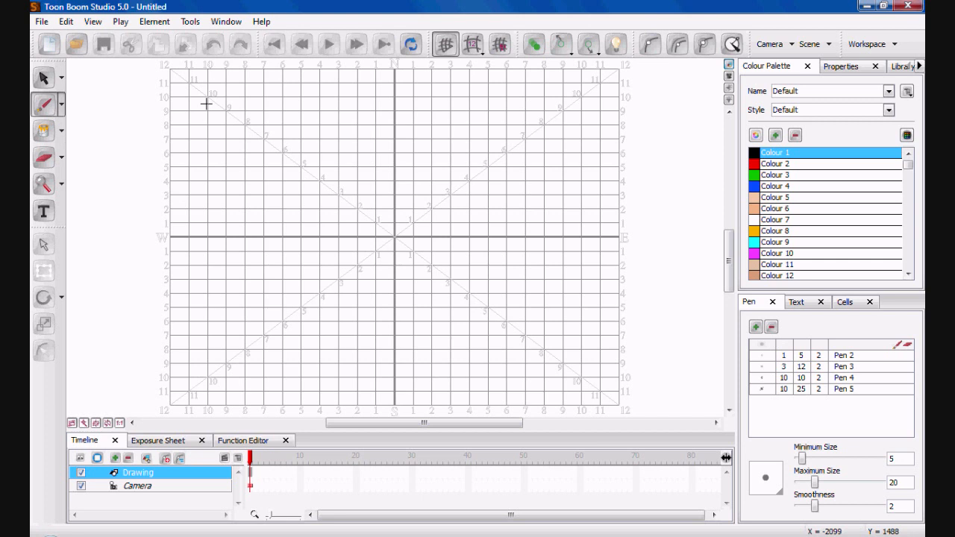
{"action": "left_click", "coordinate": [61, 104]}
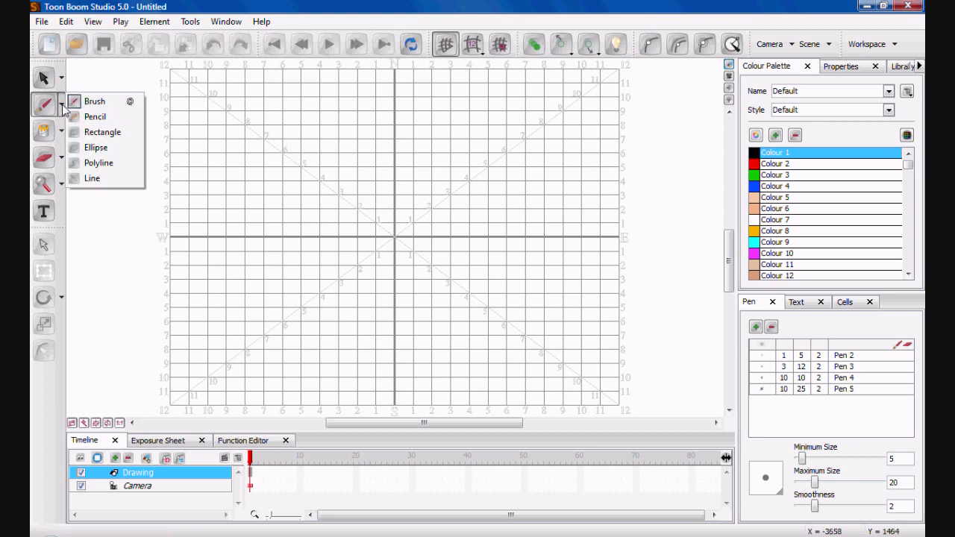
{"action": "left_click", "coordinate": [59, 104]}
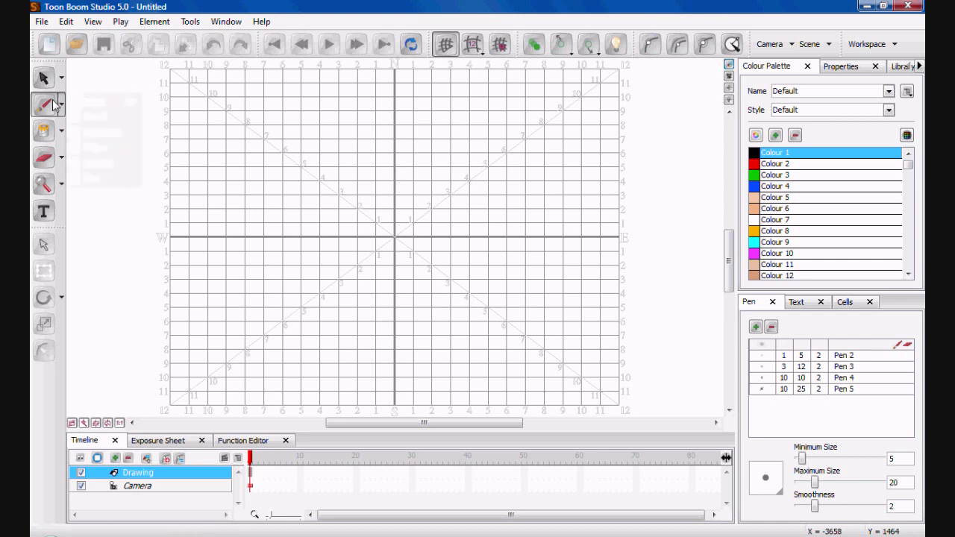
{"action": "left_click_drag", "start_coordinate": [197, 119], "coordinate": [266, 221]}
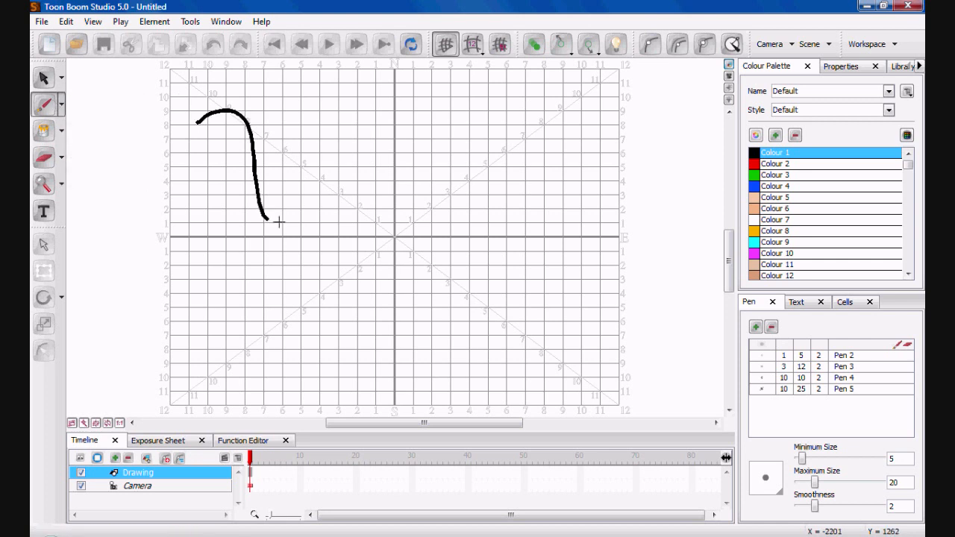
{"action": "left_click_drag", "start_coordinate": [266, 221], "coordinate": [502, 220]}
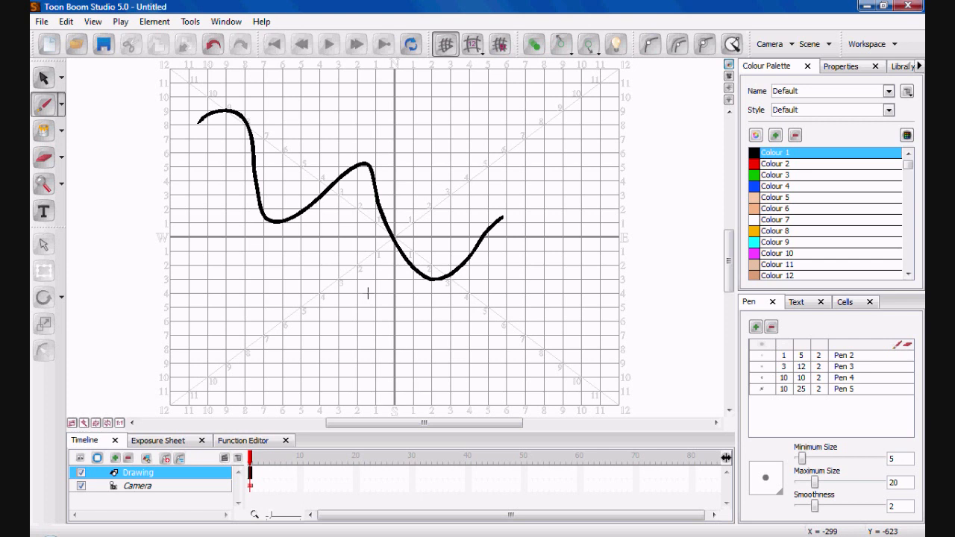
{"action": "left_click", "coordinate": [42, 77]}
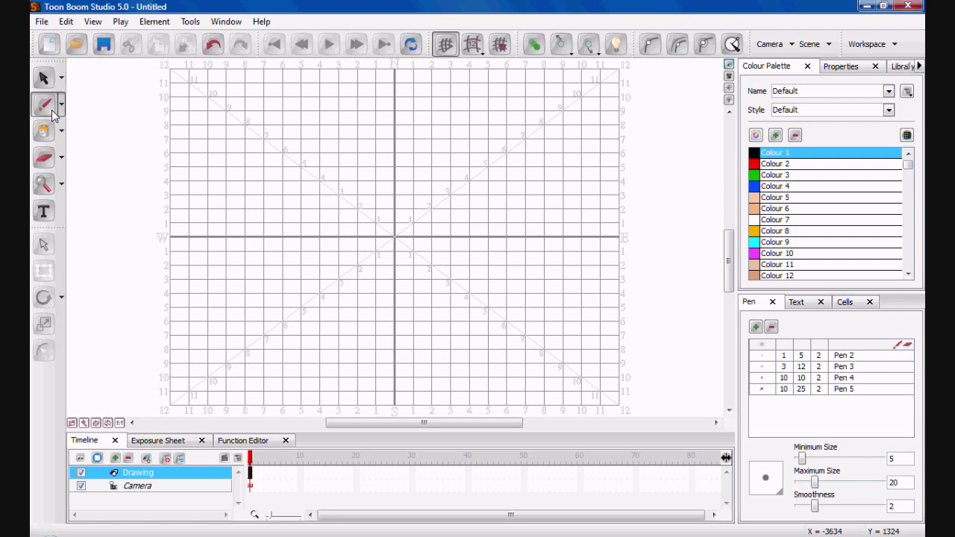
Step: Draw a black freehand loop above the grid centre and paint its inside blue (Colour 4)
{"action": "left_click", "coordinate": [42, 131]}
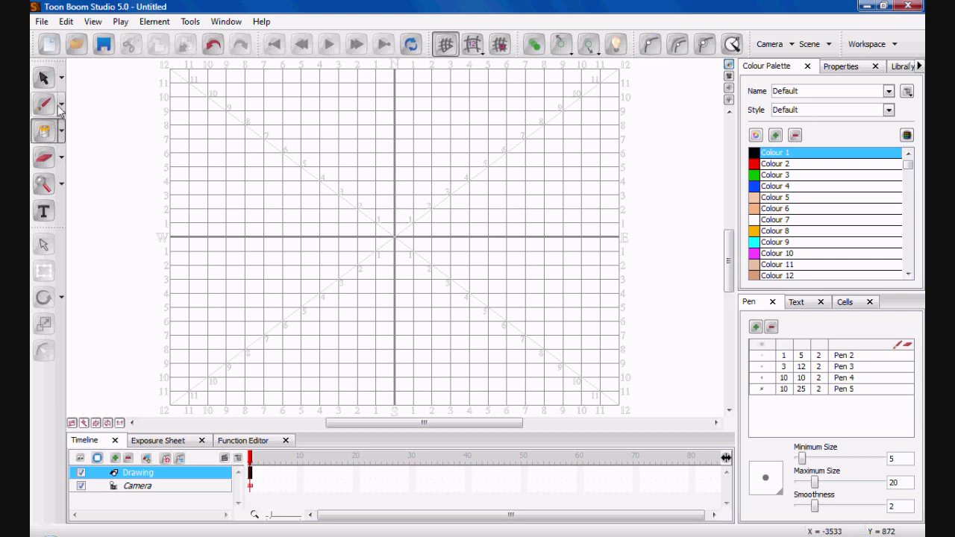
{"action": "left_click_drag", "start_coordinate": [366, 157], "coordinate": [373, 251]}
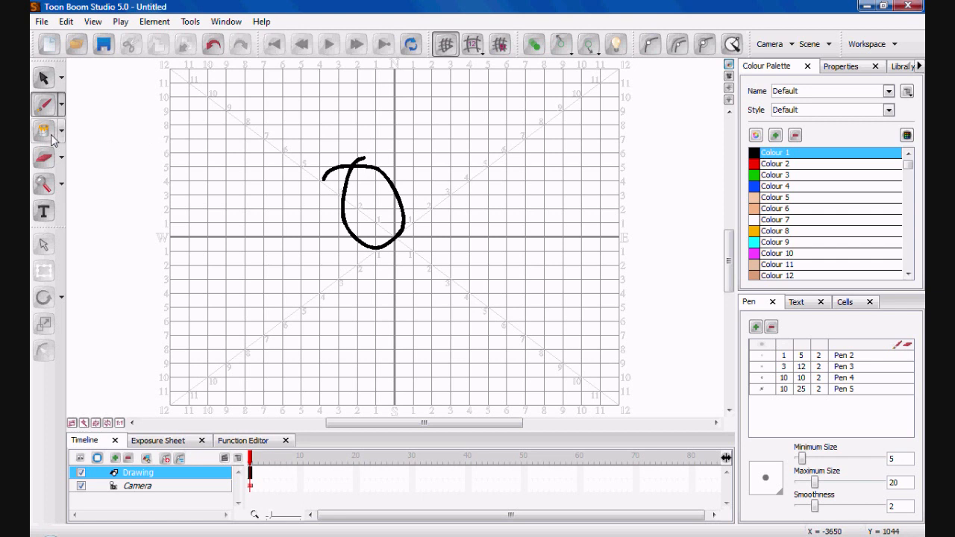
{"action": "left_click", "coordinate": [44, 129]}
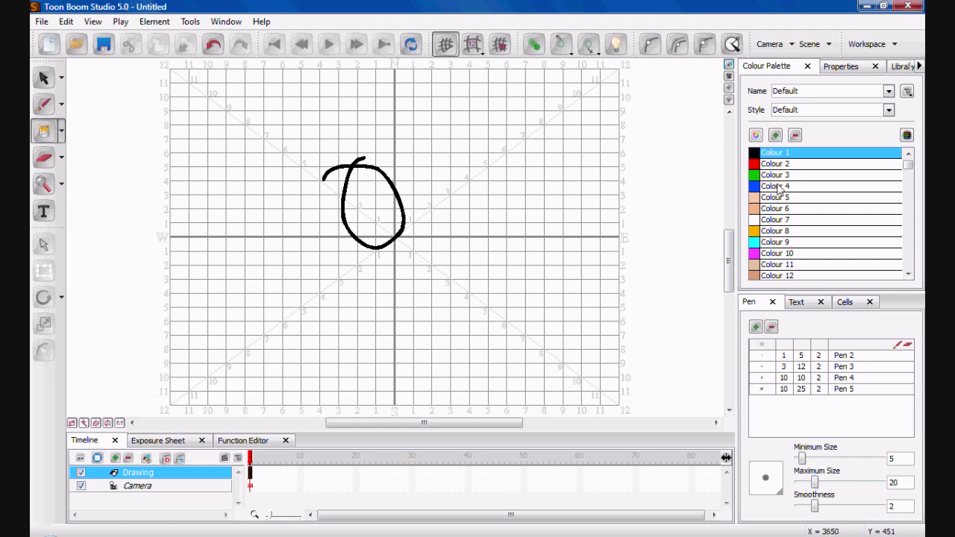
{"action": "mouse_move", "coordinate": [724, 187]}
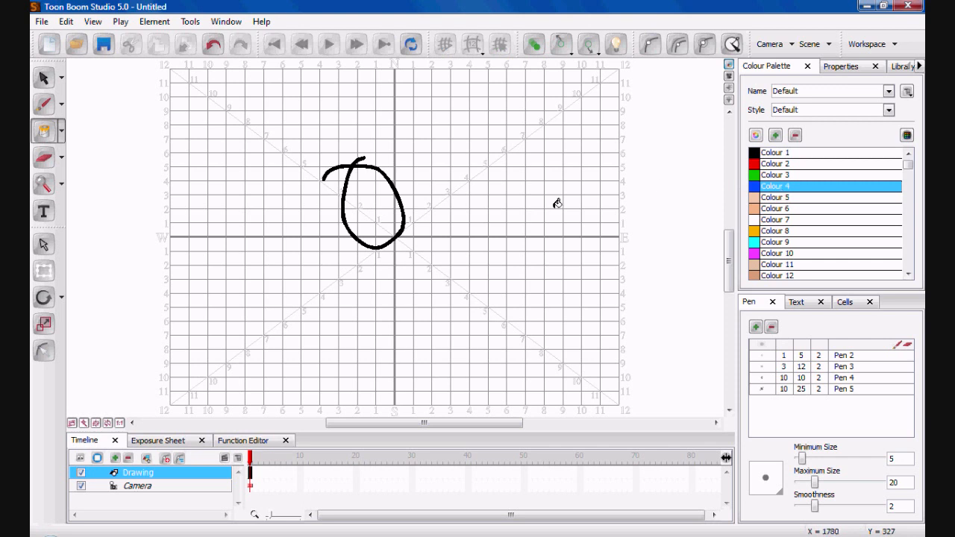
{"action": "left_click", "coordinate": [373, 197]}
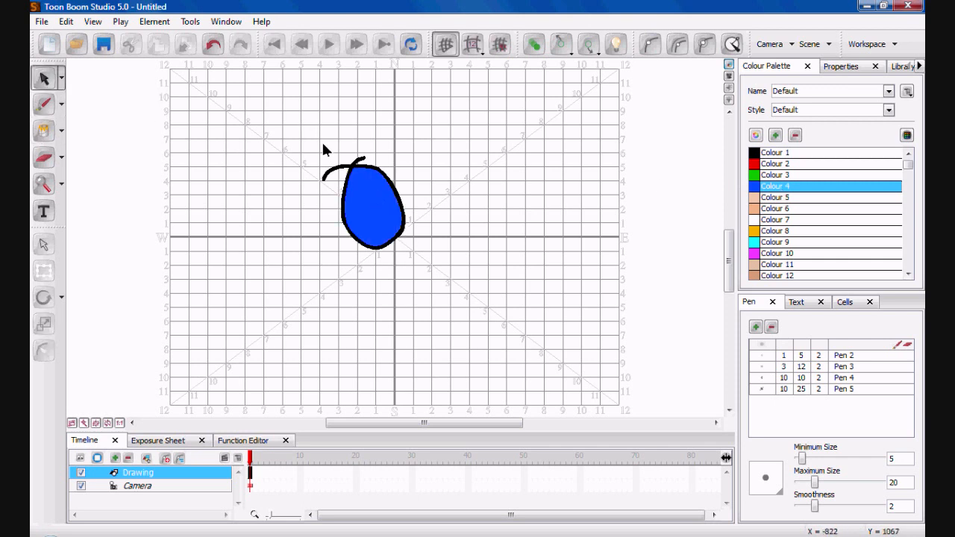
{"action": "left_click", "coordinate": [366, 202]}
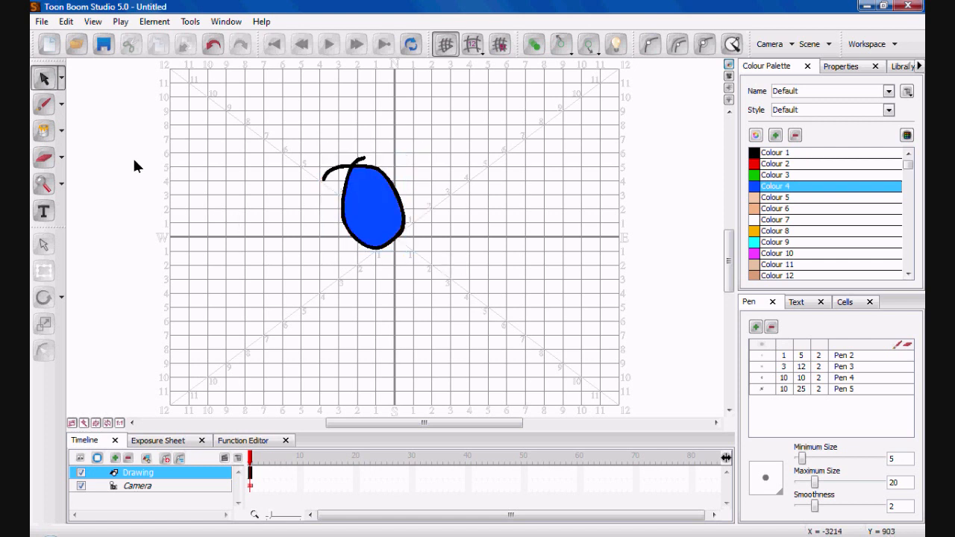
{"action": "mouse_move", "coordinate": [319, 290]}
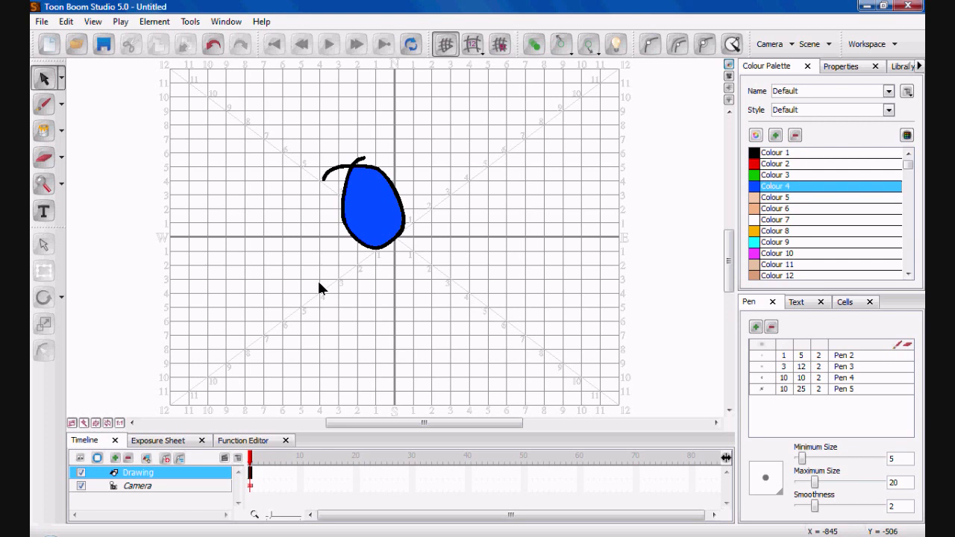
{"action": "mouse_move", "coordinate": [321, 242]}
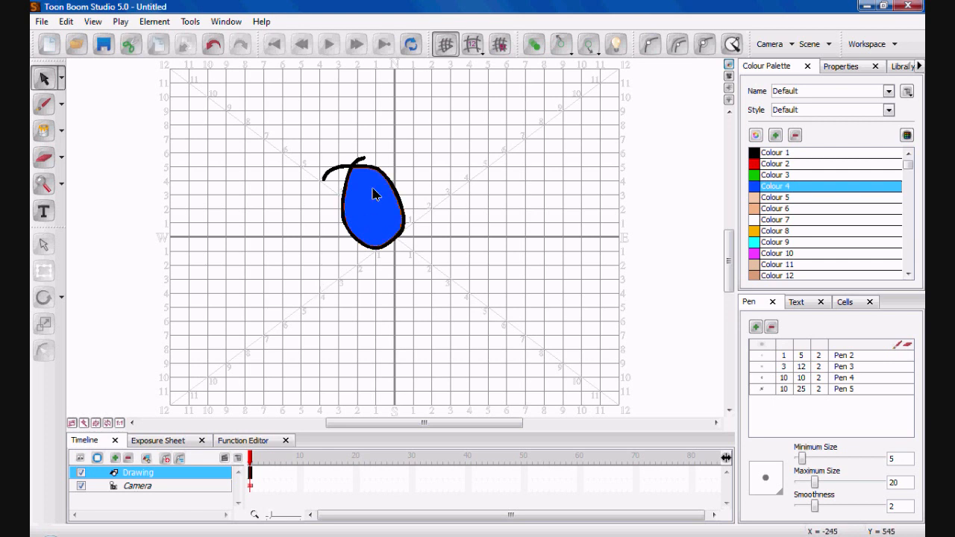
Step: Select the loop's blue fill and recolour it with Colour 7, leaving only the black outline
{"action": "left_click", "coordinate": [374, 194]}
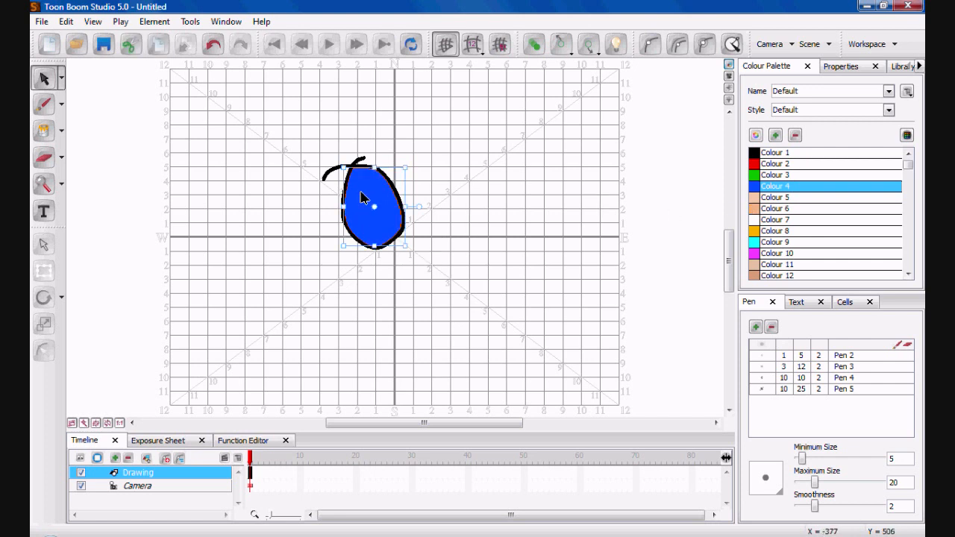
{"action": "left_click", "coordinate": [776, 219]}
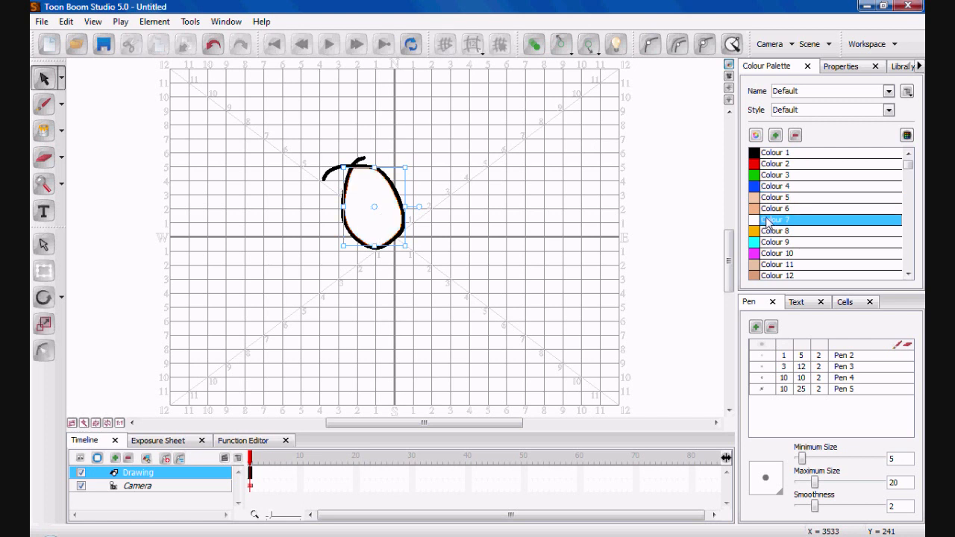
{"action": "left_click", "coordinate": [774, 208]}
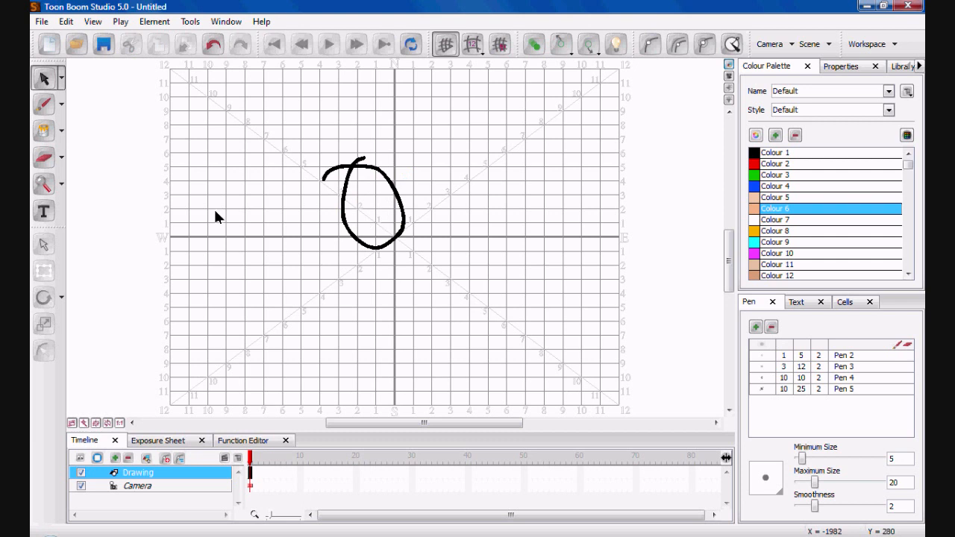
{"action": "mouse_move", "coordinate": [257, 255]}
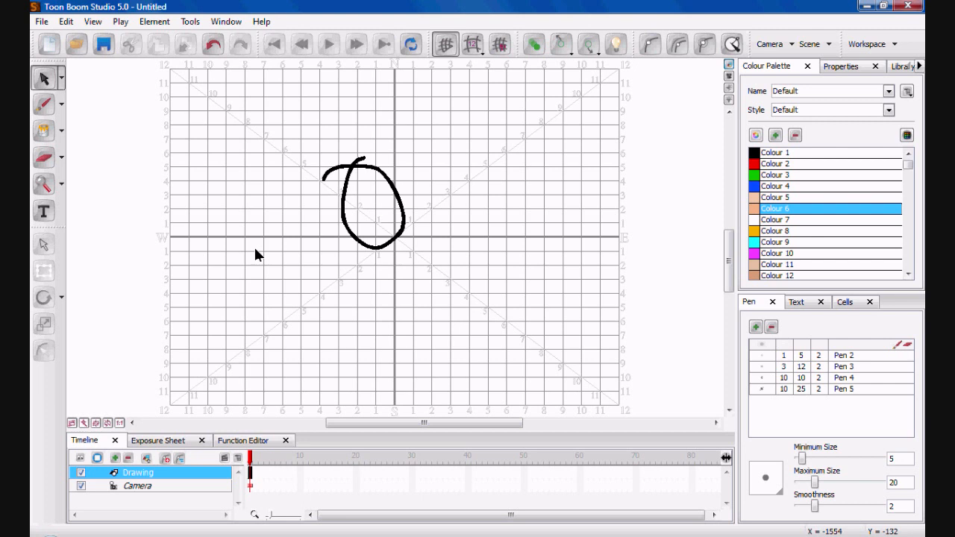
{"action": "mouse_move", "coordinate": [102, 182]}
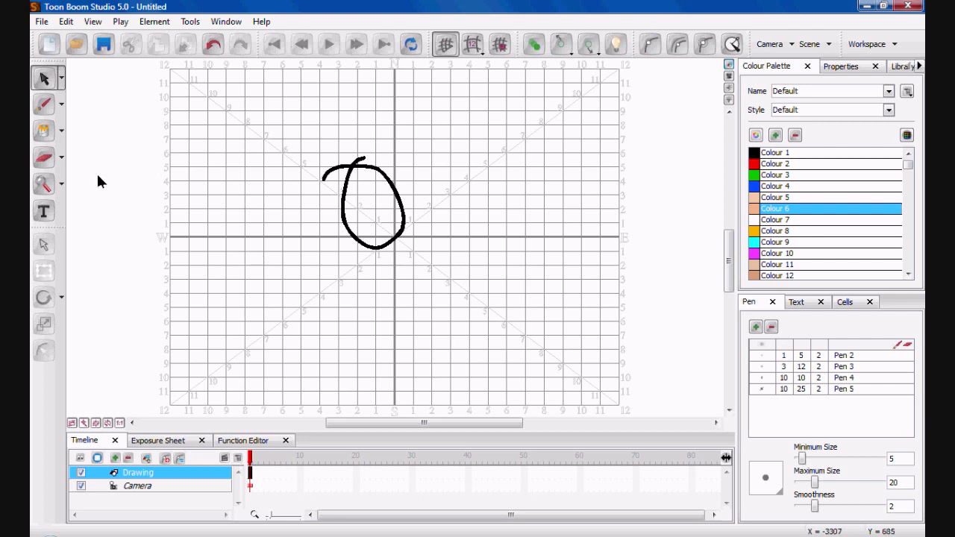
{"action": "left_click", "coordinate": [44, 157]}
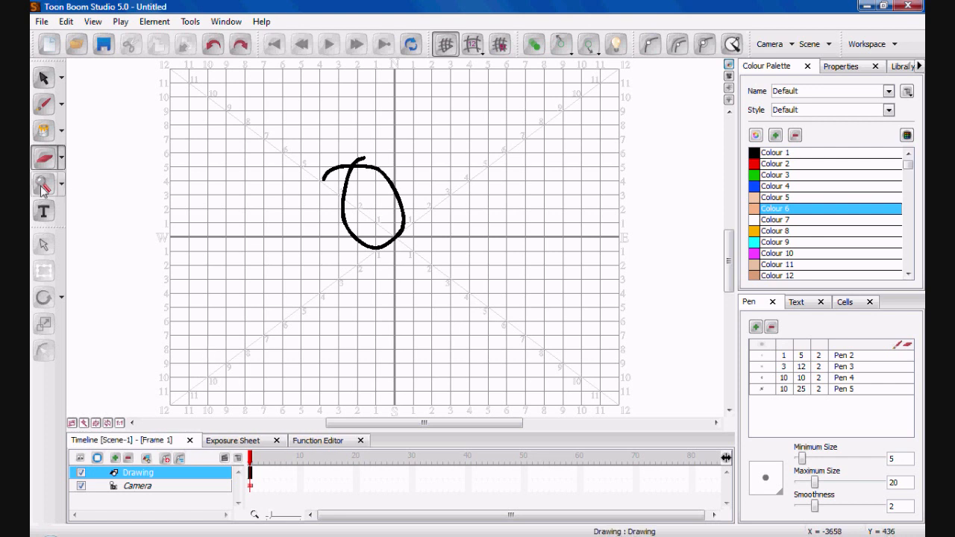
{"action": "left_click", "coordinate": [42, 185]}
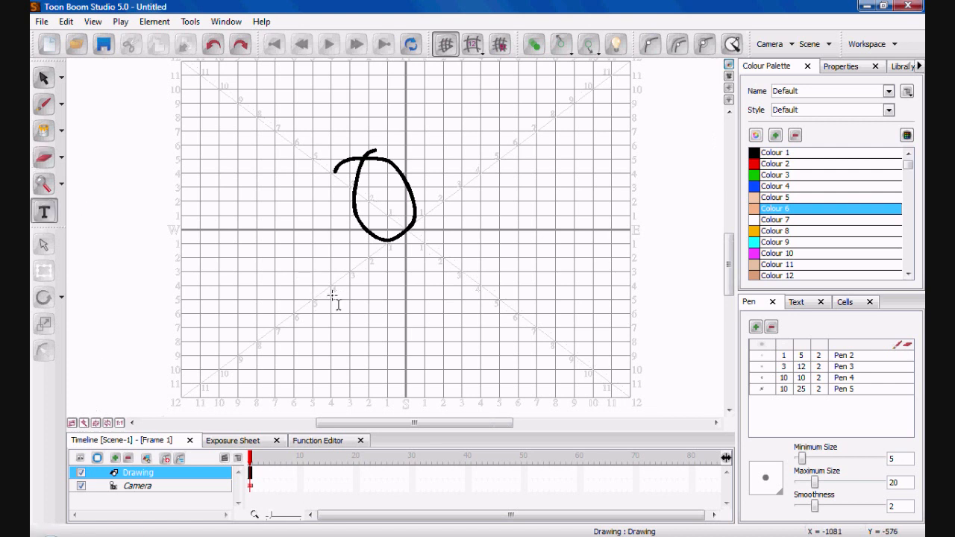
Step: Write the black capital-letter caption 'JASON HAS A BIG COCK' below the loop
{"action": "key", "text": "capslock"}
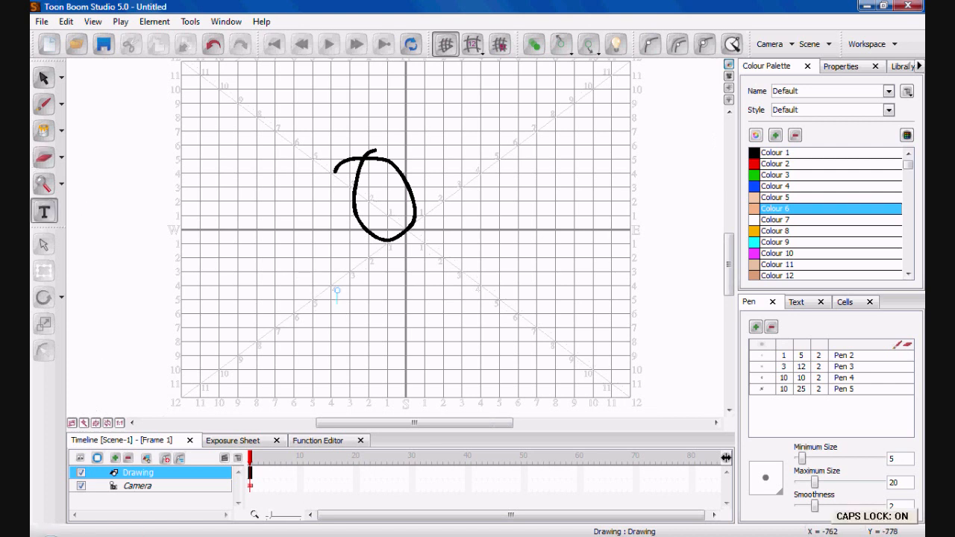
{"action": "type", "text": "Jas"}
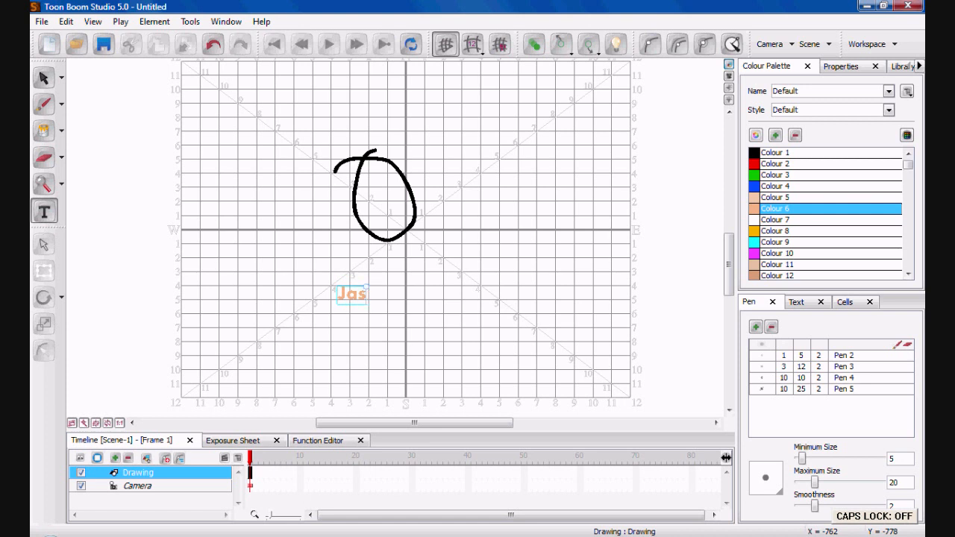
{"action": "left_click", "coordinate": [776, 152]}
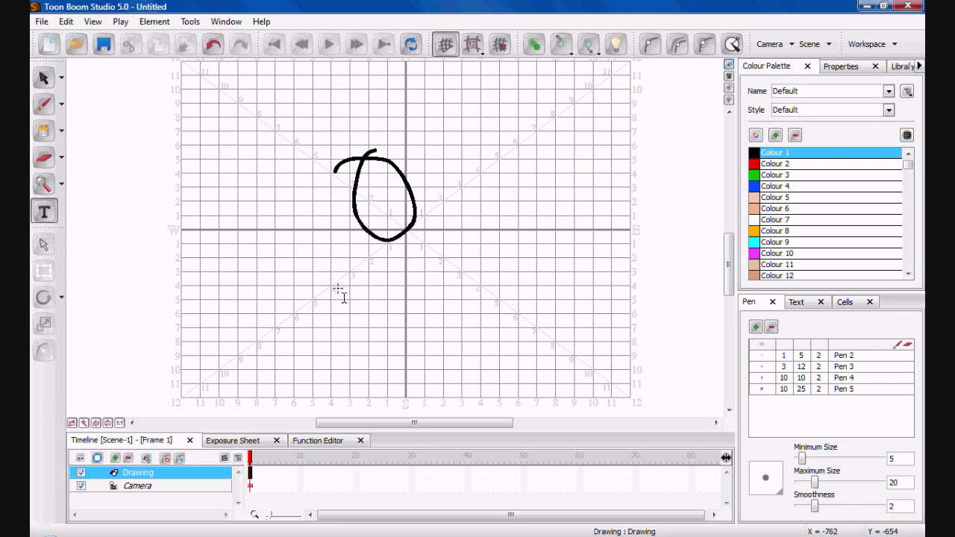
{"action": "type", "text": "JaSON"}
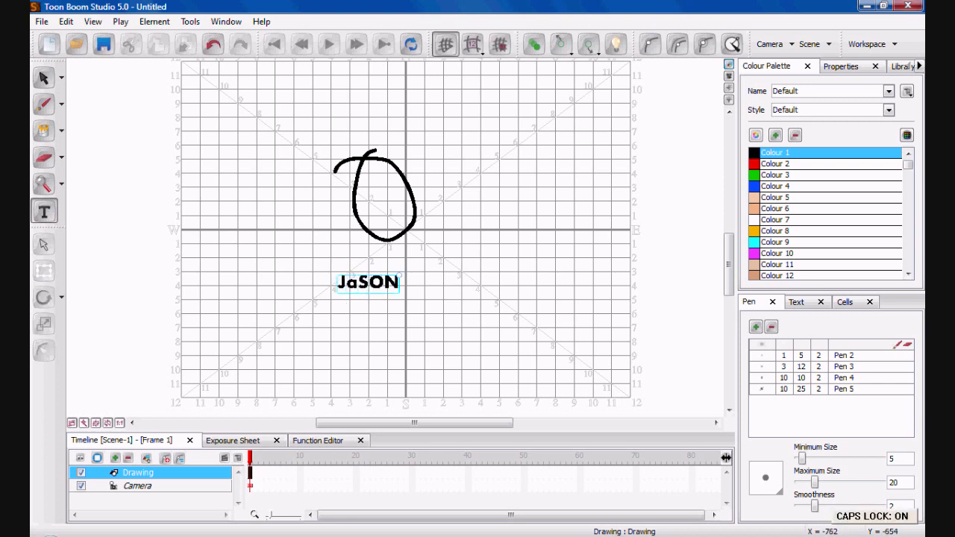
{"action": "type", "text": "HAS A"}
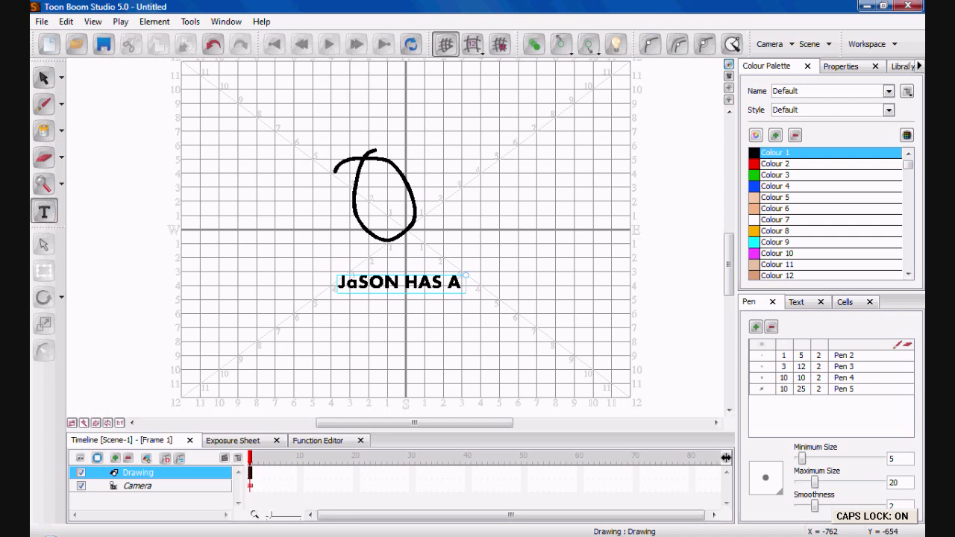
{"action": "type", "text": "BIG"}
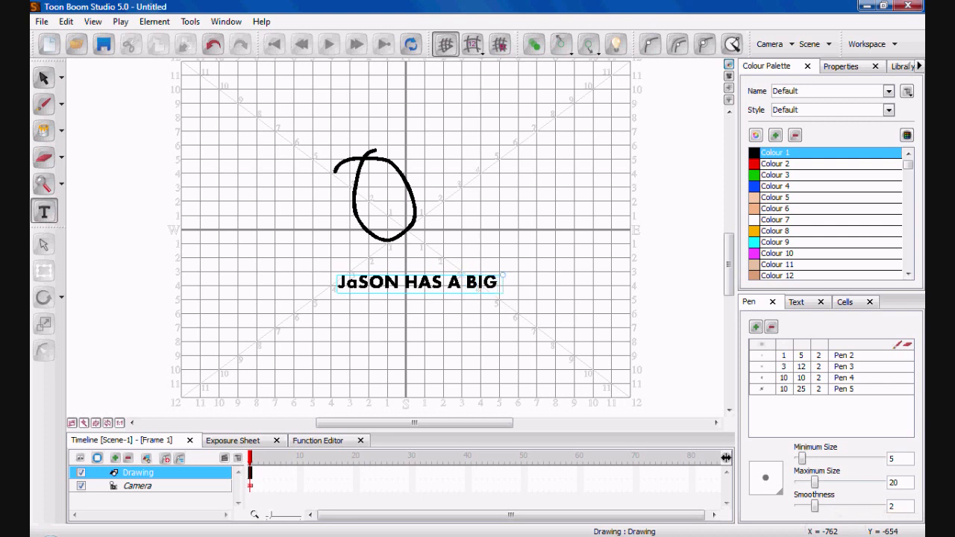
{"action": "type", "text": "COCK"}
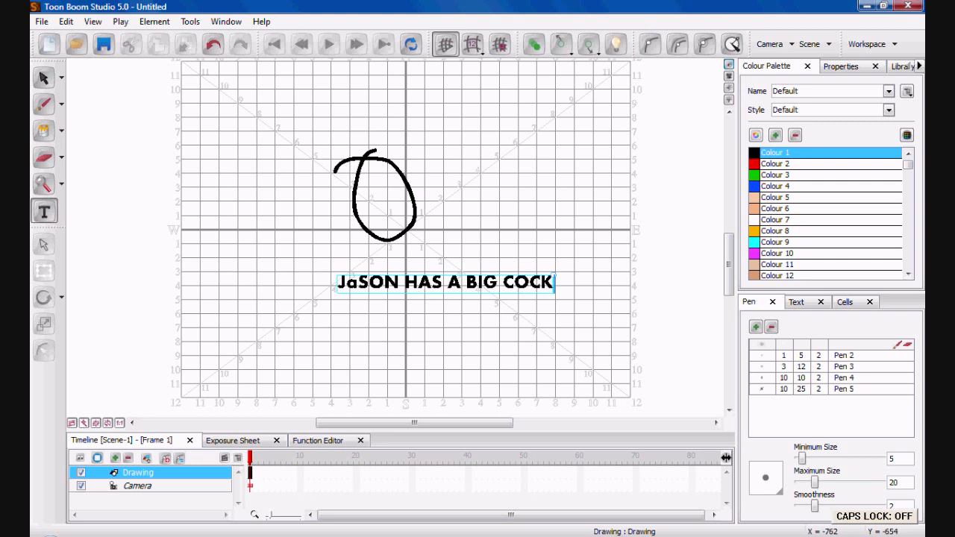
{"action": "left_click", "coordinate": [43, 77]}
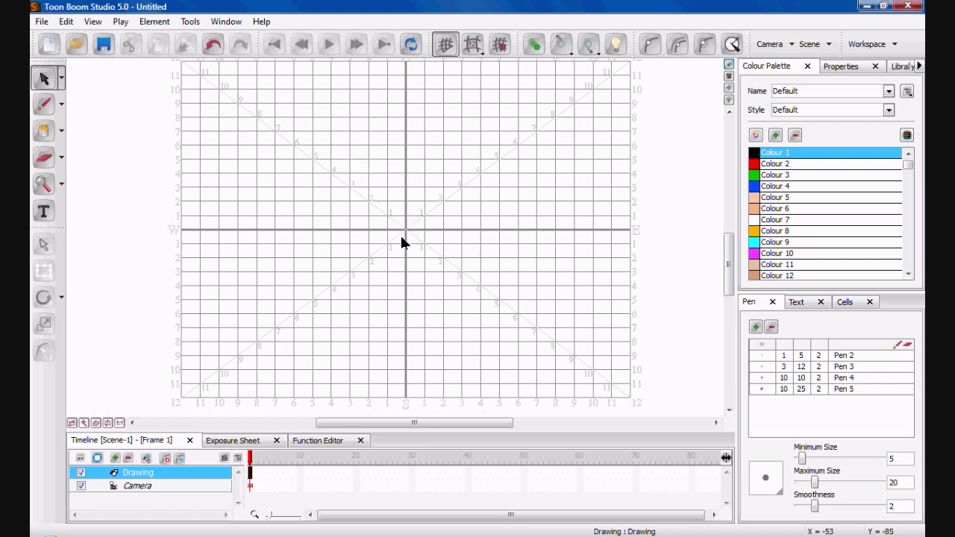
{"action": "mouse_move", "coordinate": [69, 125]}
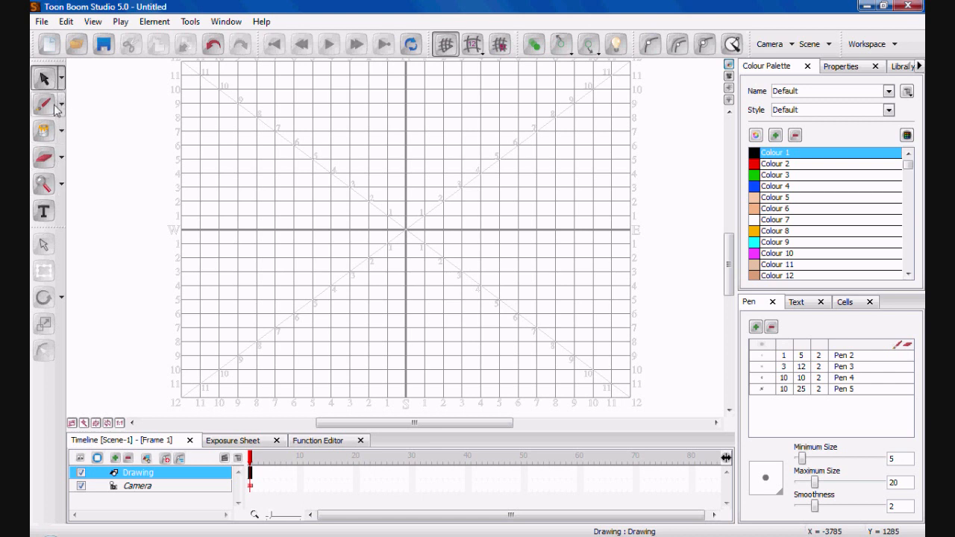
Step: Switch the drawing tool to the single-width Pencil from the Brush flyout
{"action": "left_click", "coordinate": [62, 105]}
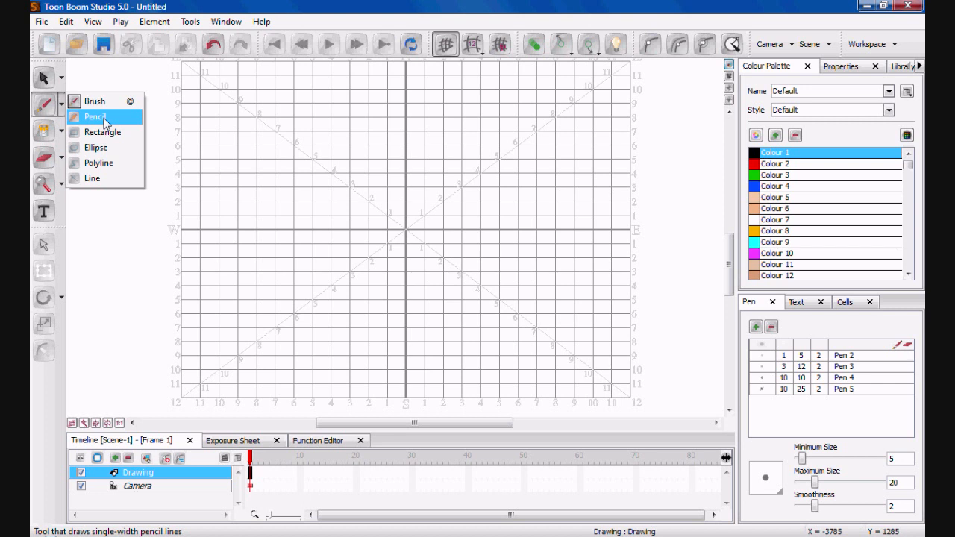
{"action": "left_click_drag", "start_coordinate": [242, 140], "coordinate": [400, 270]}
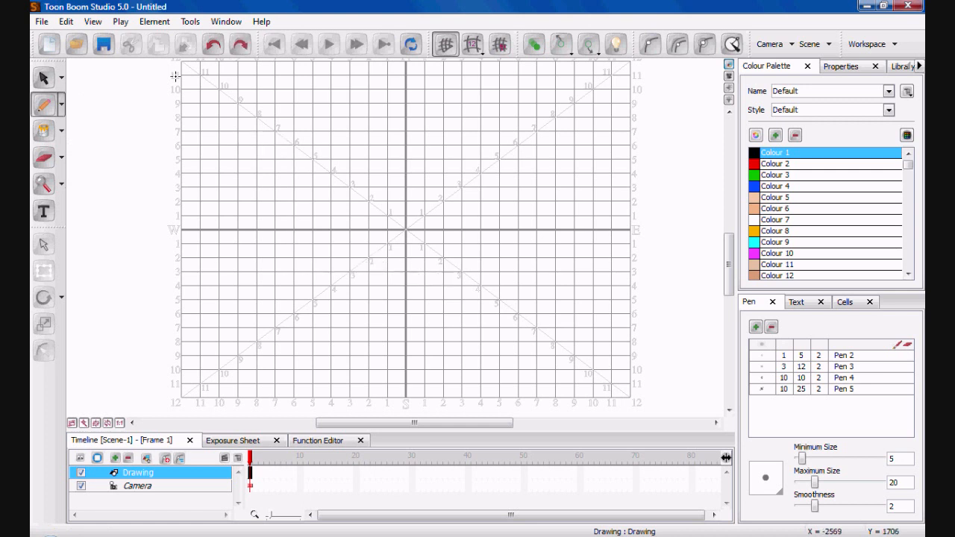
{"action": "mouse_move", "coordinate": [42, 104]}
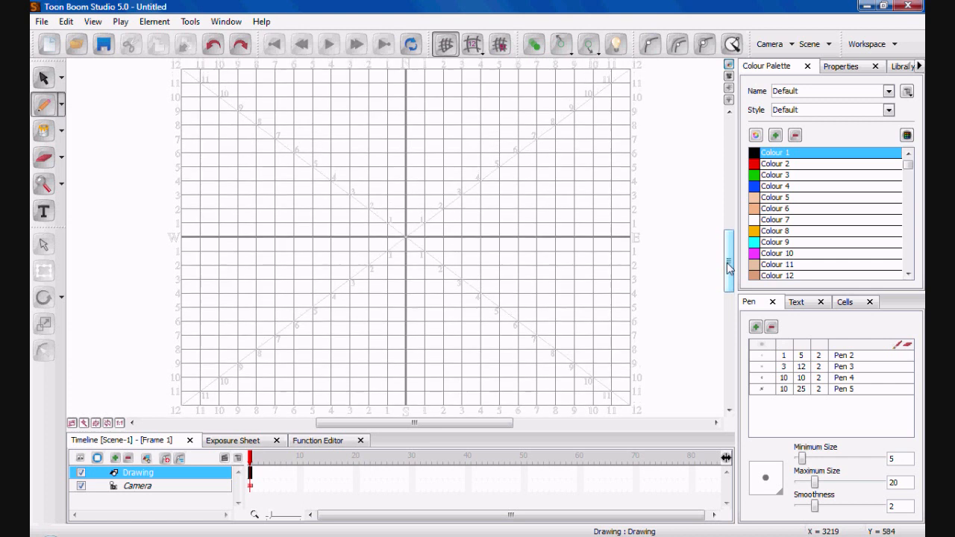
Step: Draw a black rectangle with the Rectangle tool, then select it and drag a corner to resize it smaller
{"action": "left_click", "coordinate": [60, 104]}
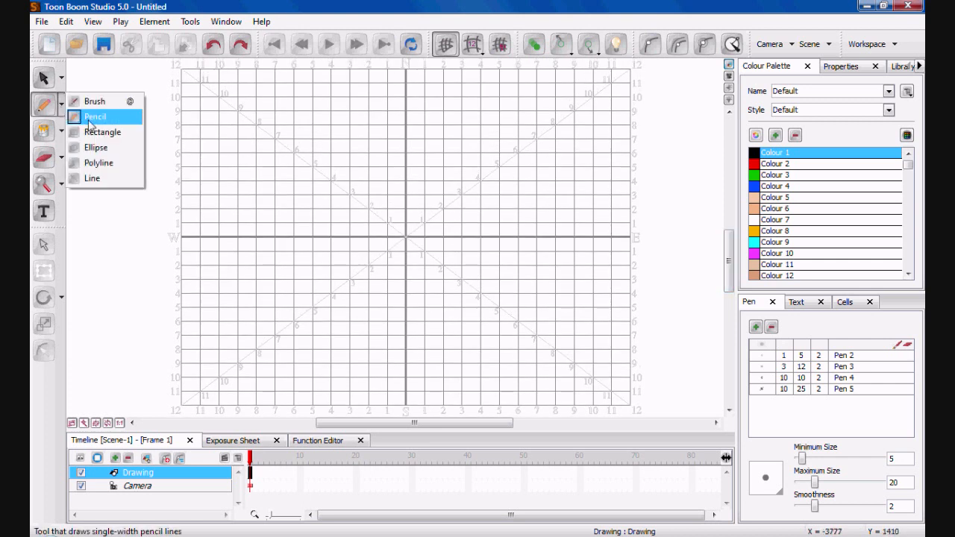
{"action": "left_click", "coordinate": [103, 131]}
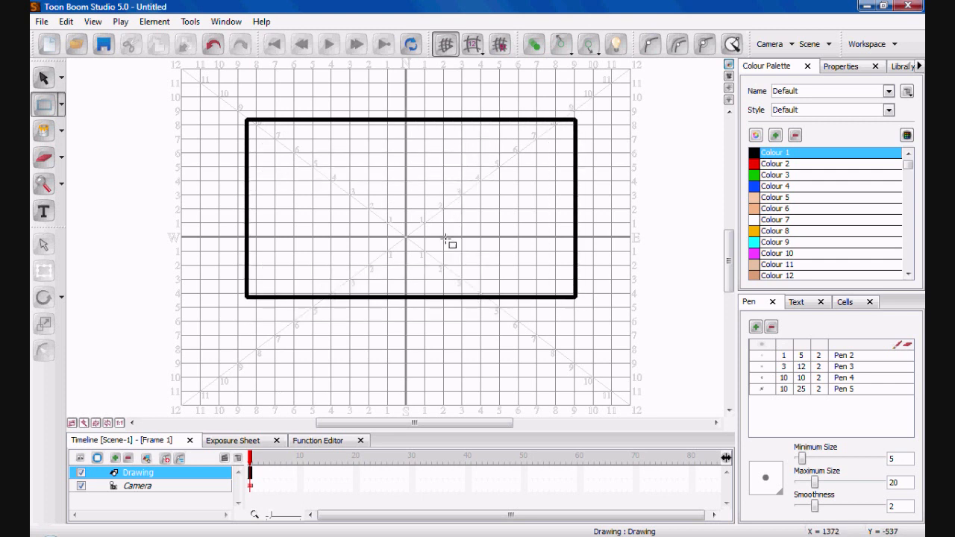
{"action": "mouse_move", "coordinate": [81, 96]}
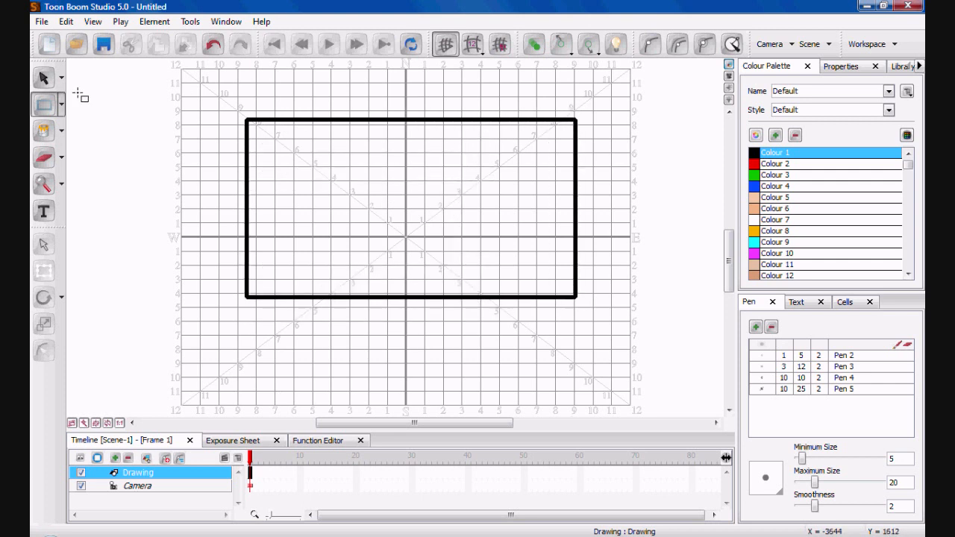
{"action": "left_click", "coordinate": [42, 78]}
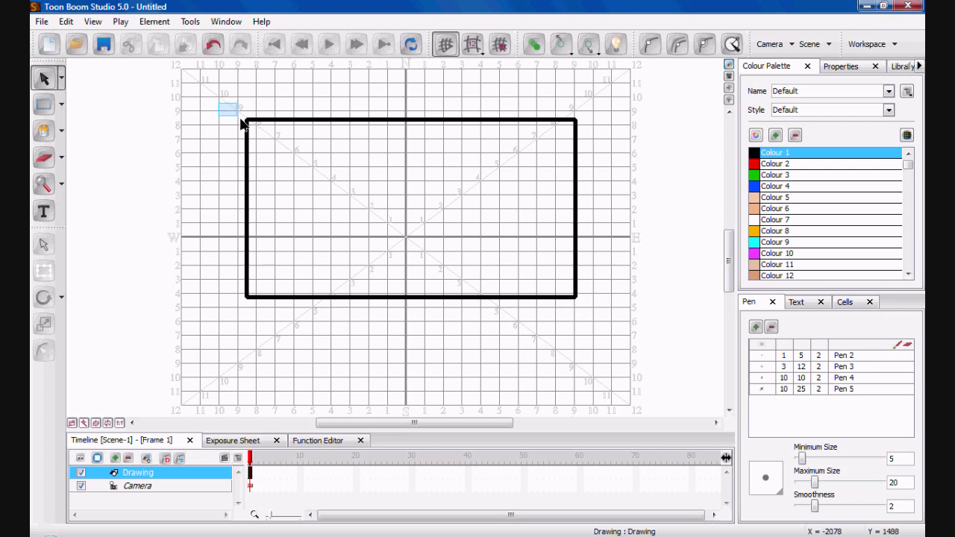
{"action": "left_click", "coordinate": [246, 123]}
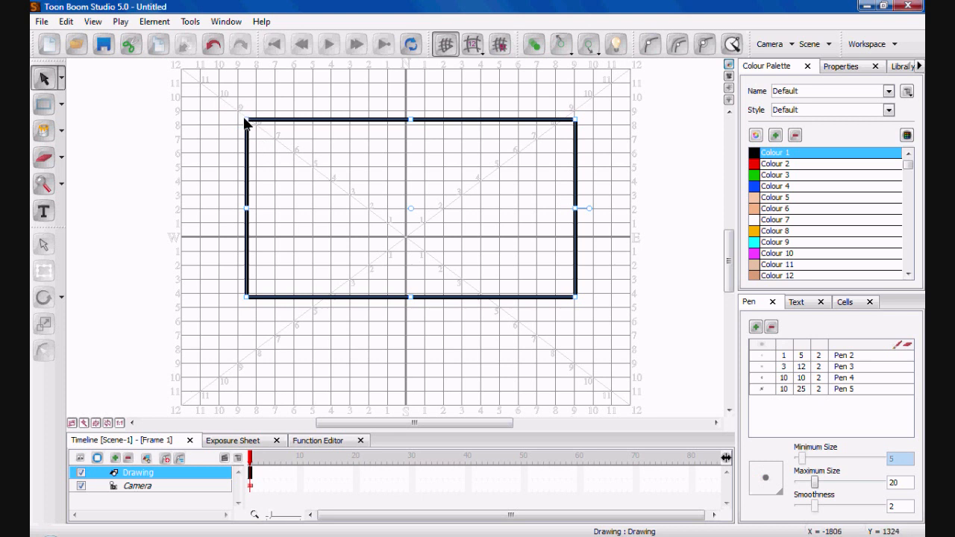
{"action": "left_click_drag", "start_coordinate": [247, 119], "coordinate": [478, 200]}
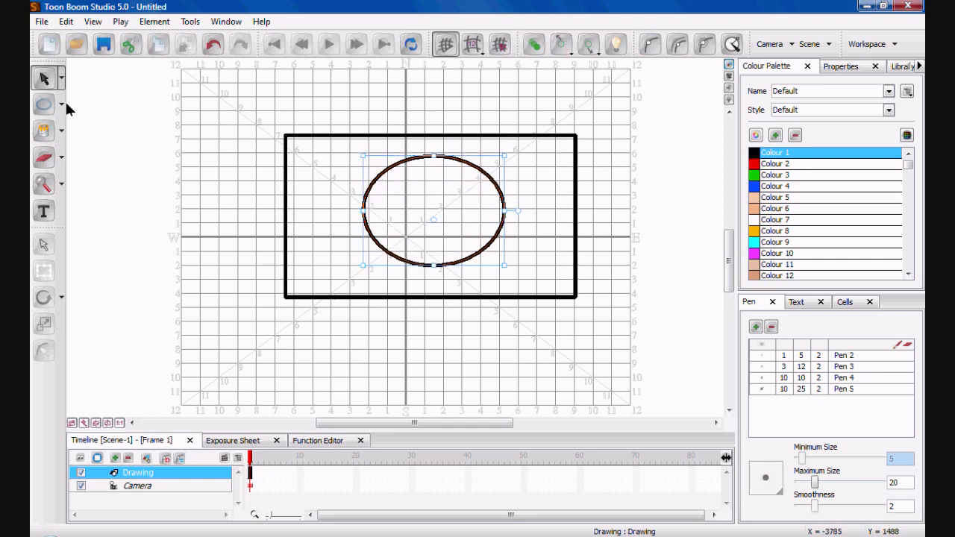
Step: Switch to the Pencil for sketching a freehand stroke left of the rectangle
{"action": "left_click", "coordinate": [42, 105]}
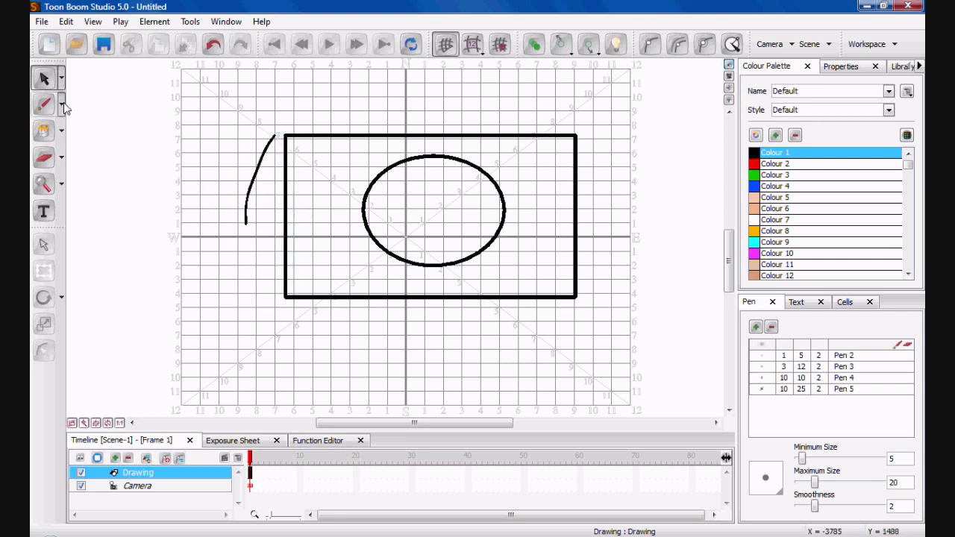
Step: Draw a trial multi-point bezier curve below the first stroke with the Polyline tool and adjust its bend
{"action": "left_click", "coordinate": [41, 104]}
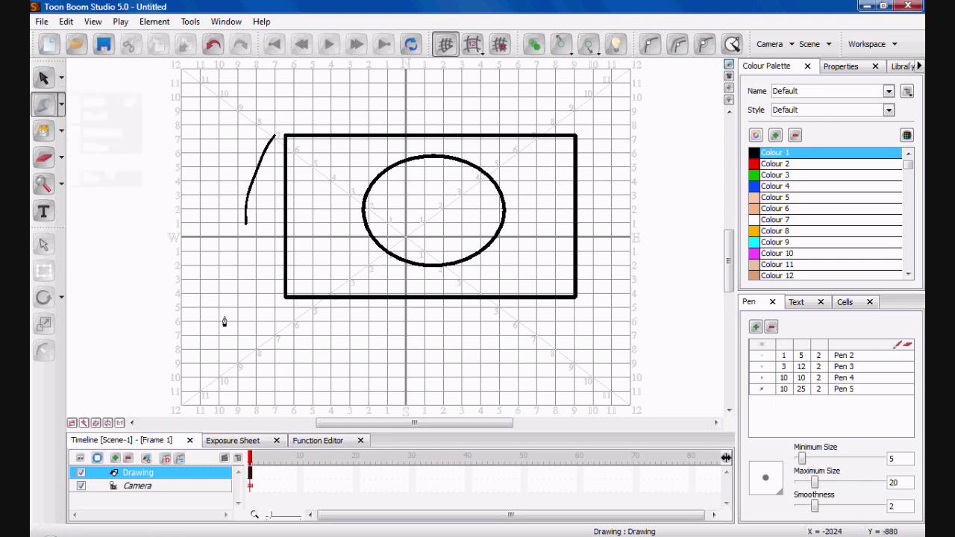
{"action": "left_click_drag", "start_coordinate": [227, 260], "coordinate": [307, 357]}
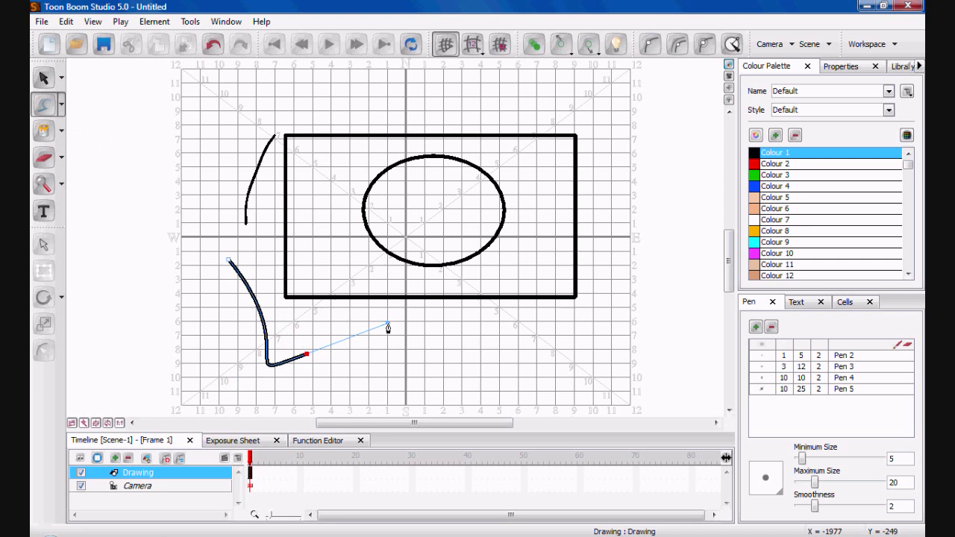
{"action": "left_click_drag", "start_coordinate": [388, 327], "coordinate": [432, 366]}
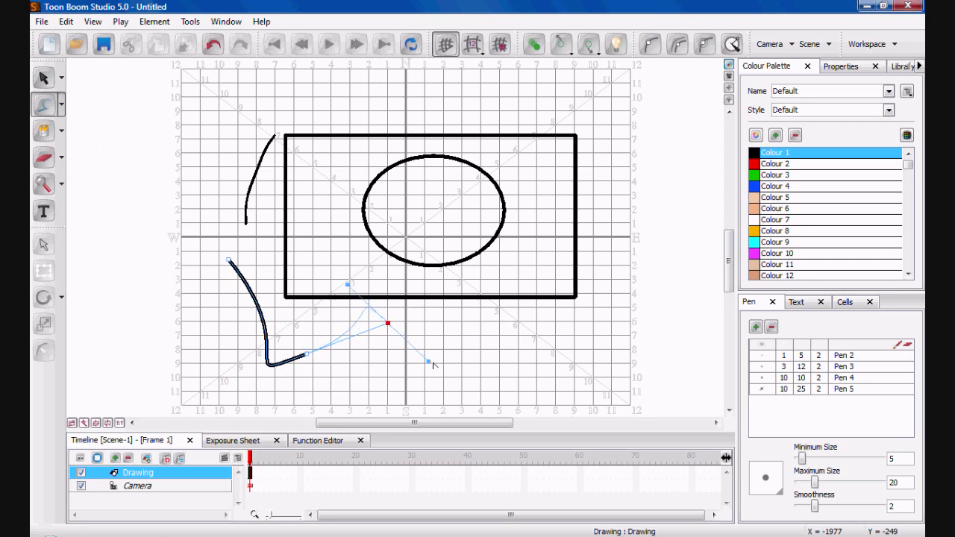
{"action": "left_click_drag", "start_coordinate": [430, 364], "coordinate": [445, 263]}
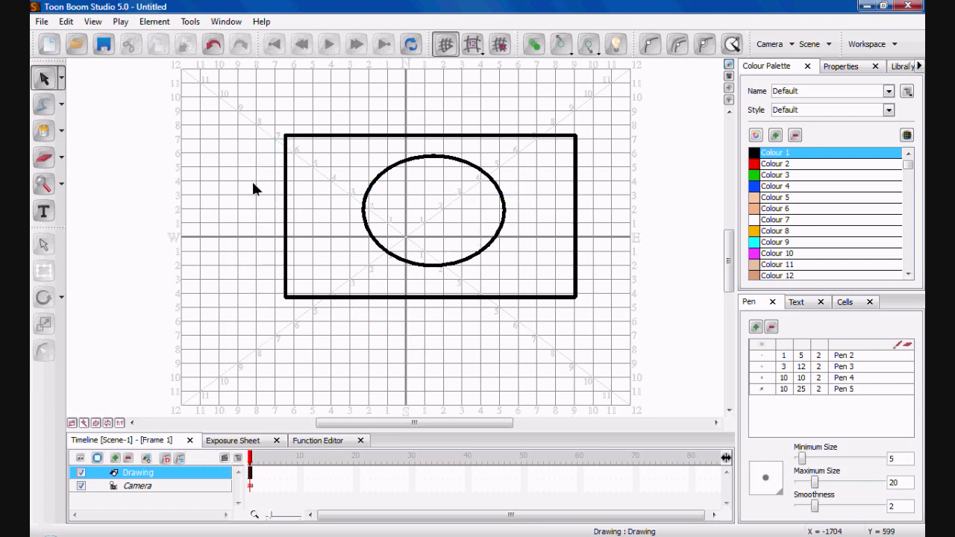
{"action": "left_click", "coordinate": [57, 106]}
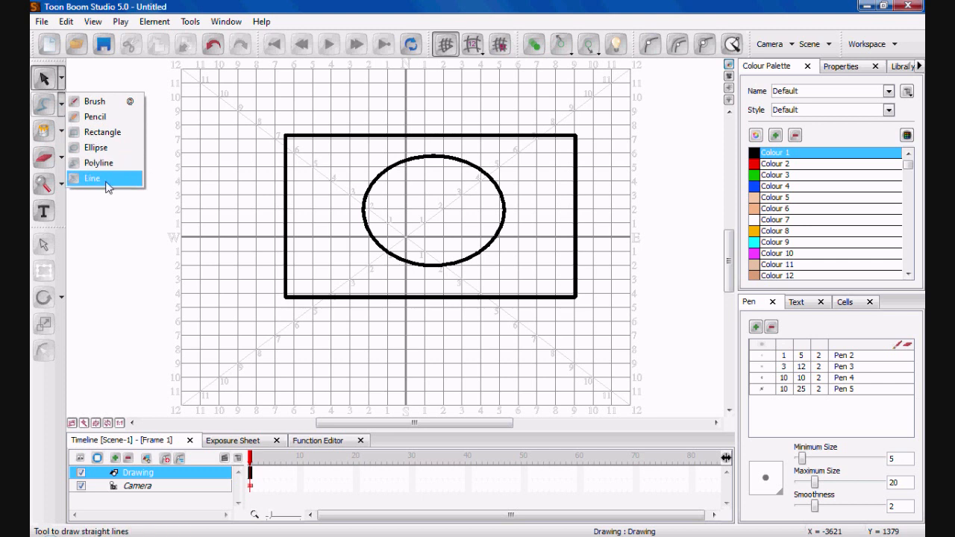
{"action": "left_click_drag", "start_coordinate": [241, 208], "coordinate": [538, 382]}
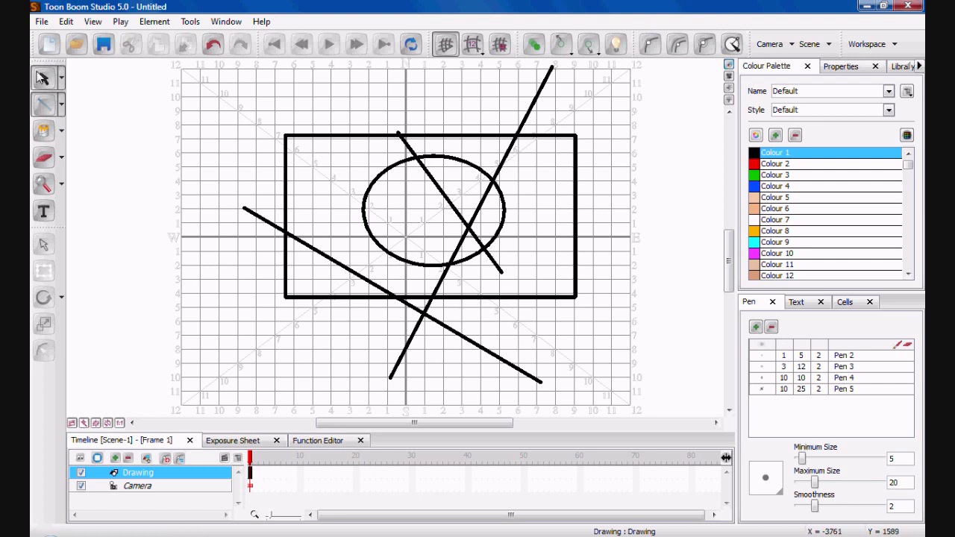
{"action": "left_click", "coordinate": [455, 224]}
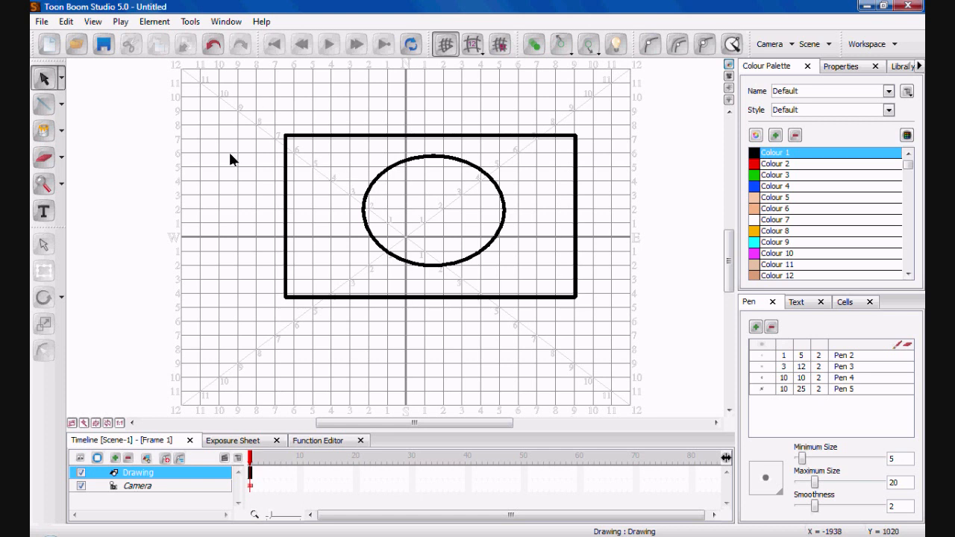
{"action": "mouse_move", "coordinate": [251, 172]}
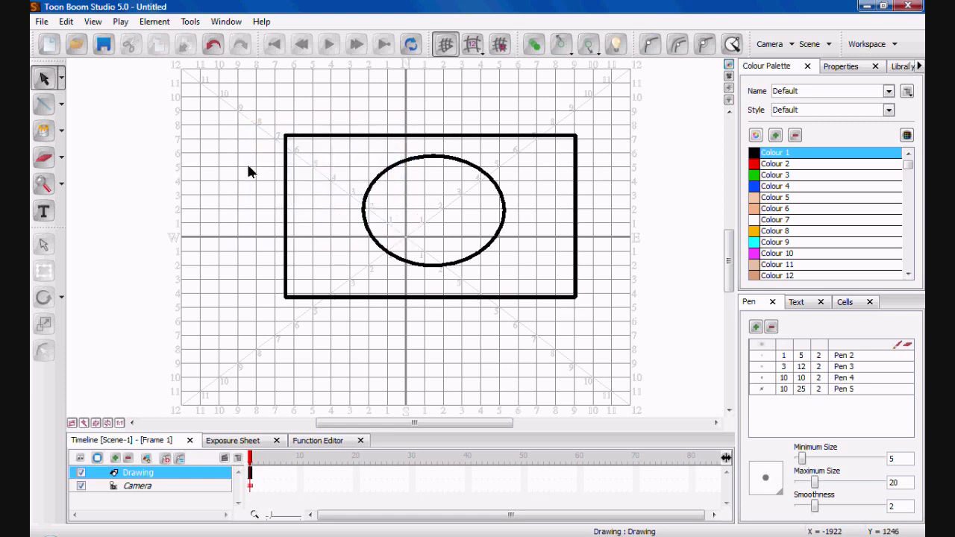
{"action": "mouse_move", "coordinate": [95, 212]}
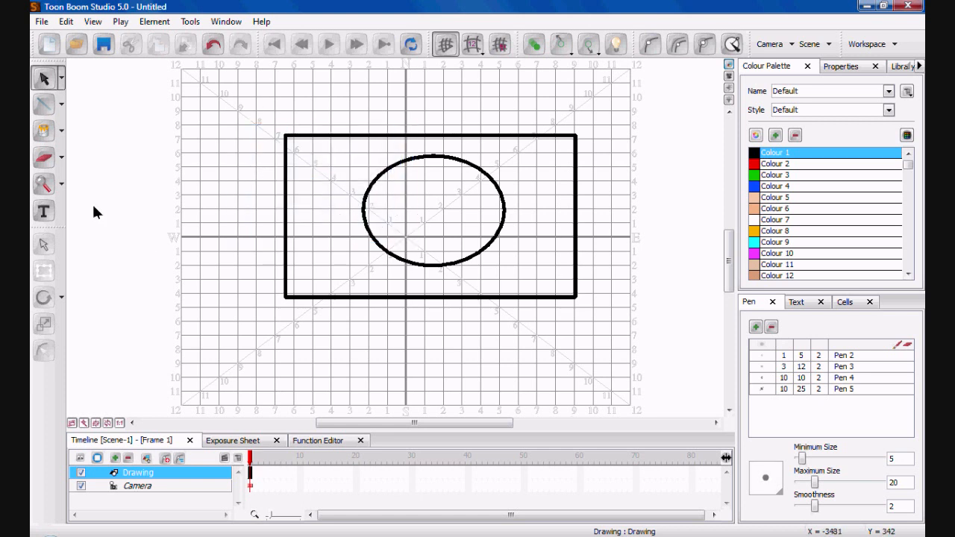
Step: Pick the Dropper from the Paint tool menu and sample the ellipse outline colour
{"action": "left_click", "coordinate": [56, 131]}
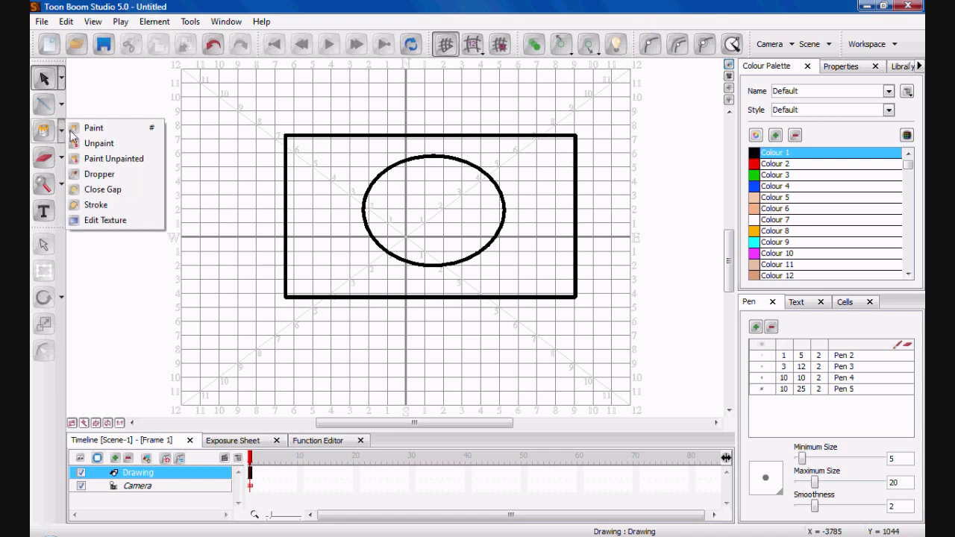
{"action": "mouse_move", "coordinate": [99, 143]}
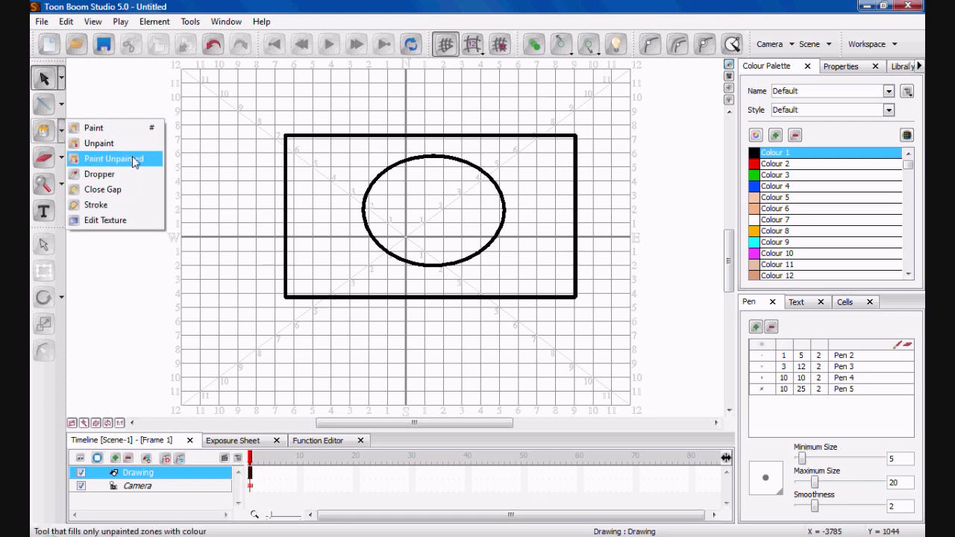
{"action": "mouse_move", "coordinate": [143, 167]}
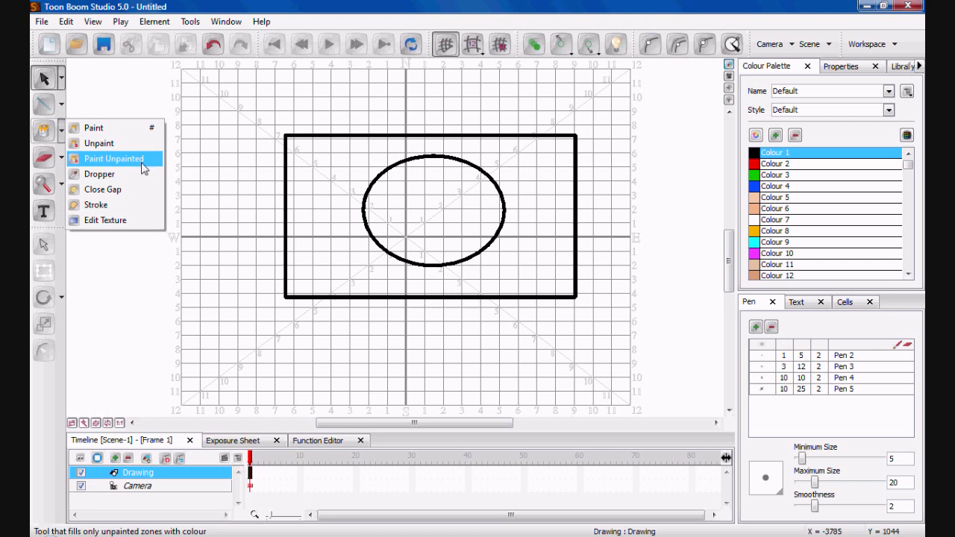
{"action": "mouse_move", "coordinate": [100, 173]}
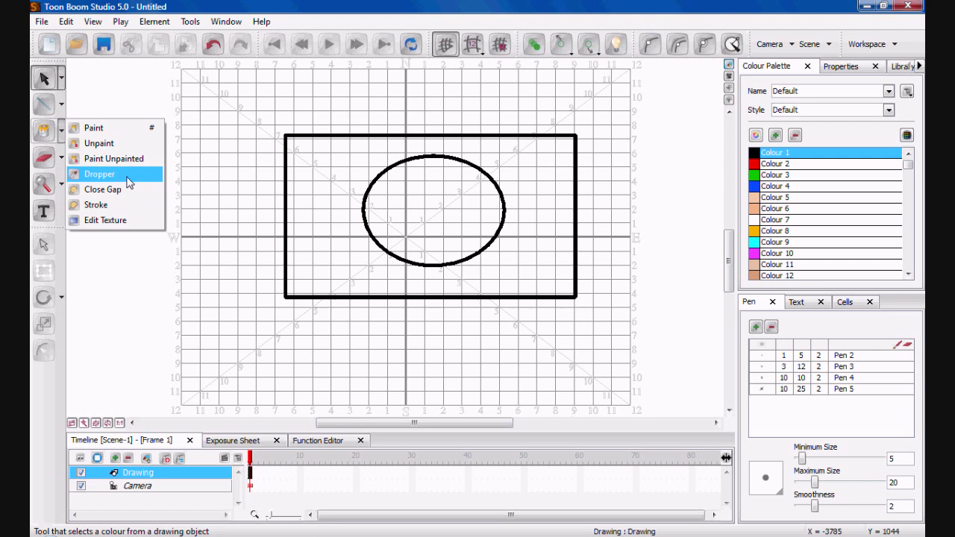
{"action": "left_click", "coordinate": [99, 173]}
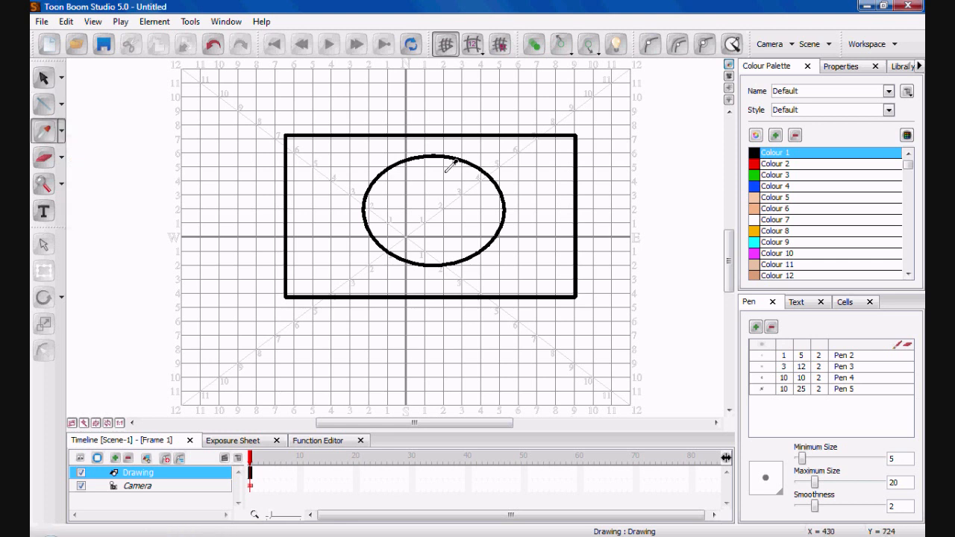
{"action": "left_click", "coordinate": [59, 132]}
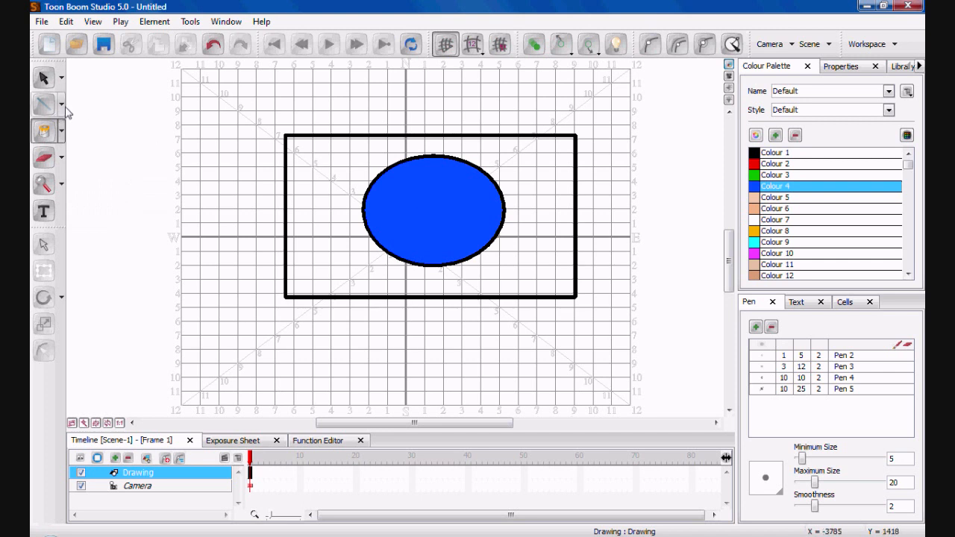
{"action": "left_click", "coordinate": [57, 131]}
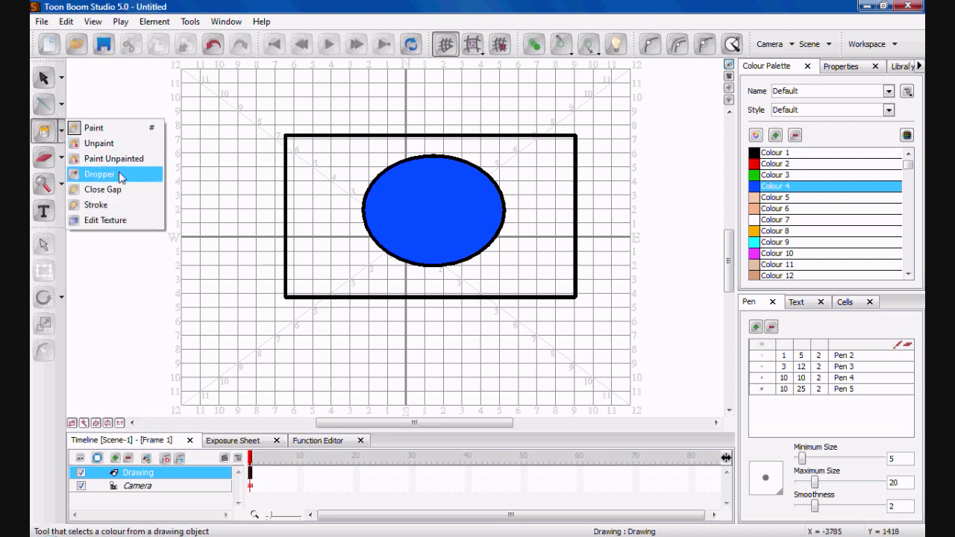
{"action": "left_click", "coordinate": [99, 173]}
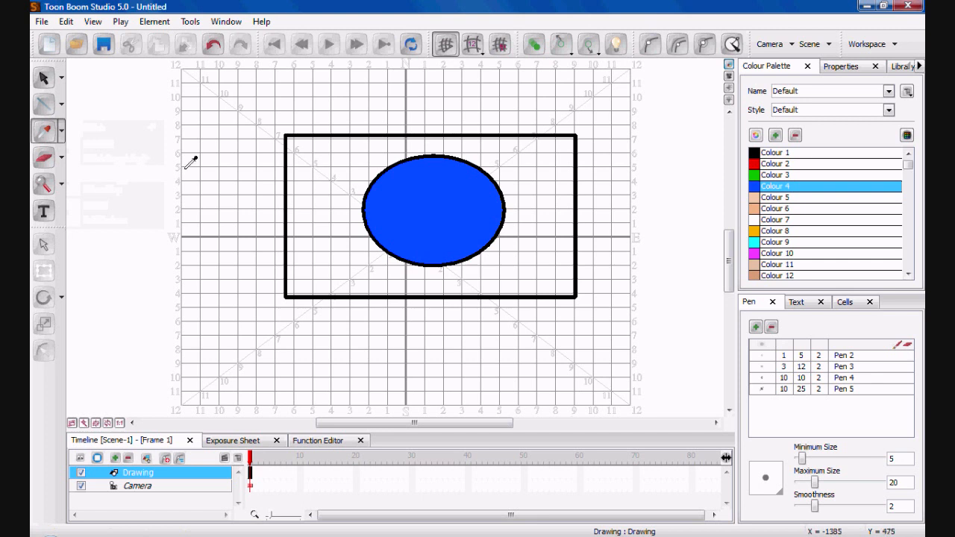
{"action": "mouse_move", "coordinate": [459, 207]}
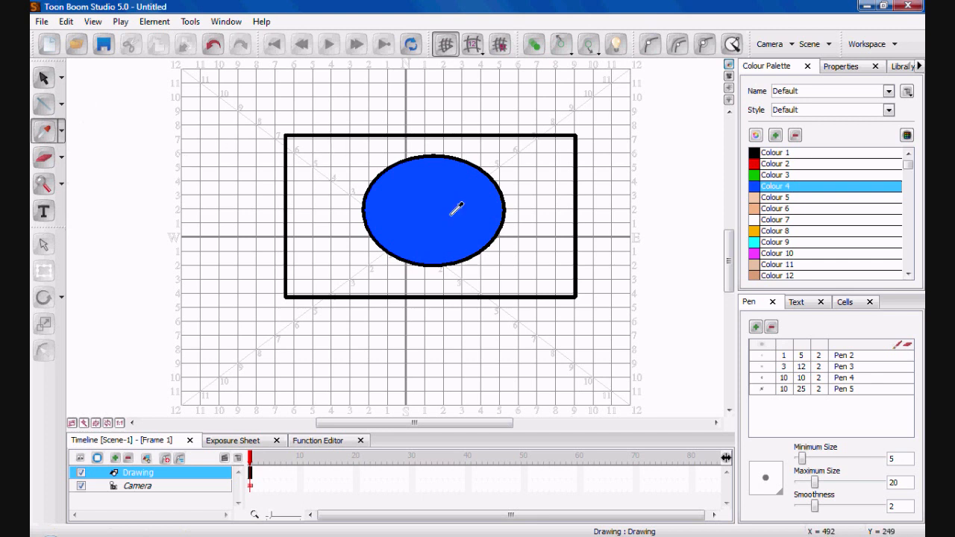
Step: Choose blue (Colour 4) and fill the ellipse inside the rectangle with it
{"action": "left_click", "coordinate": [776, 241]}
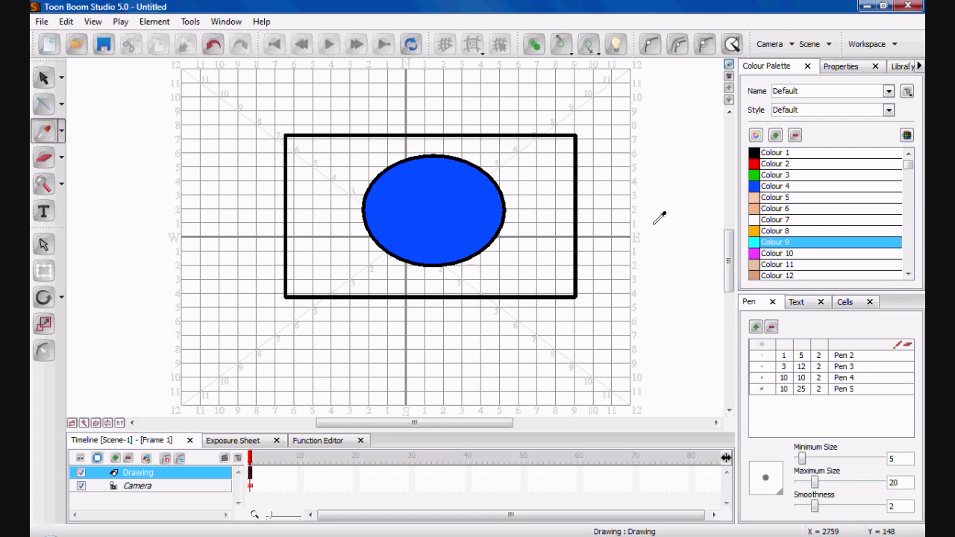
{"action": "left_click", "coordinate": [442, 195]}
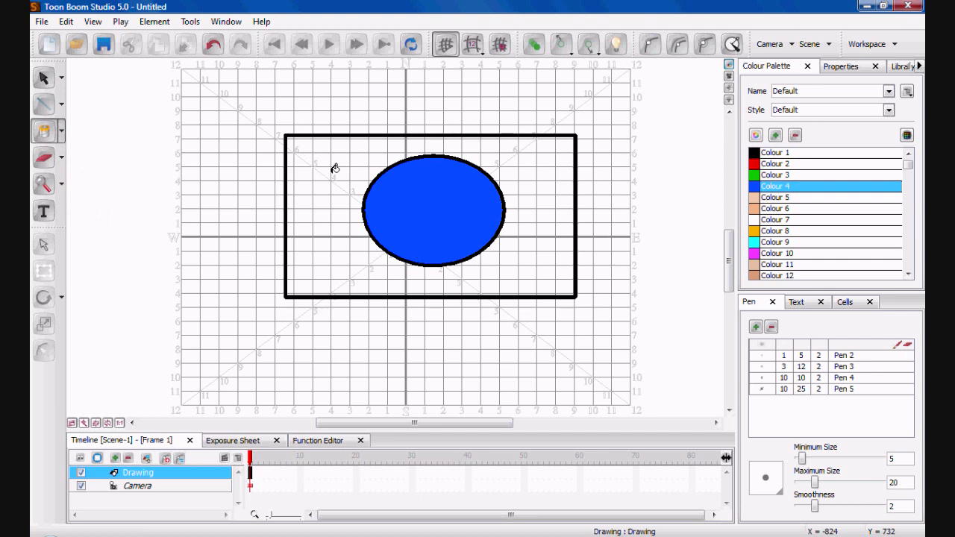
{"action": "left_click", "coordinate": [335, 167]}
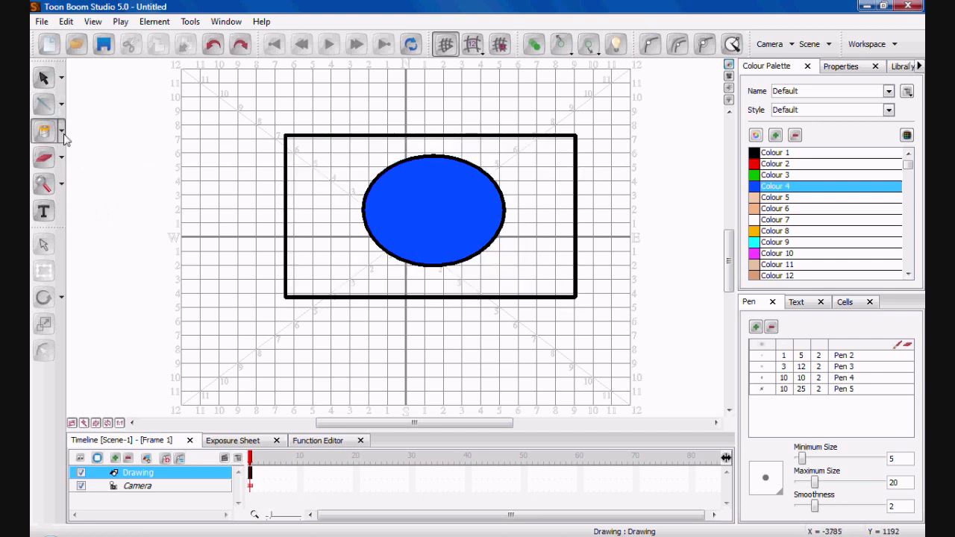
Step: Reveal the Paint tool's drop-down list of related tools
{"action": "left_click", "coordinate": [43, 131]}
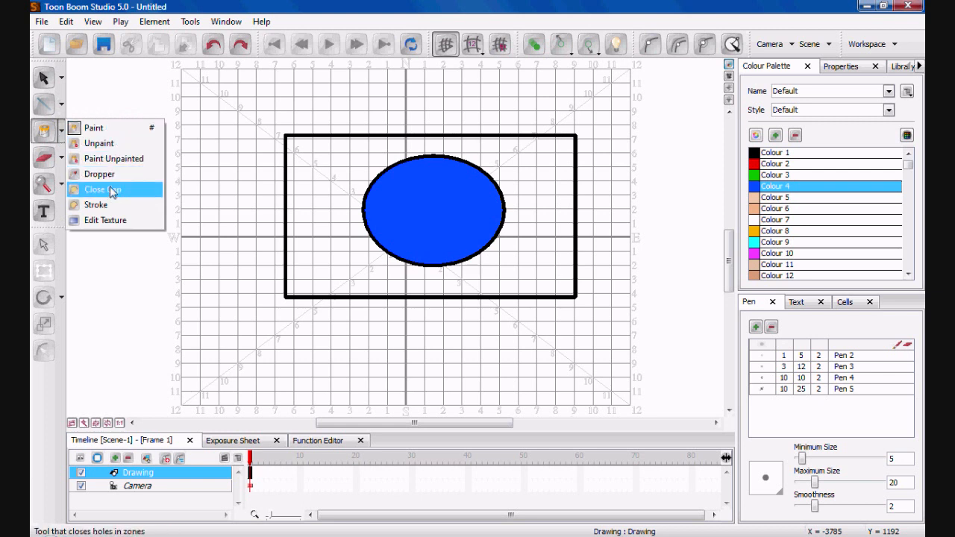
{"action": "mouse_move", "coordinate": [116, 221]}
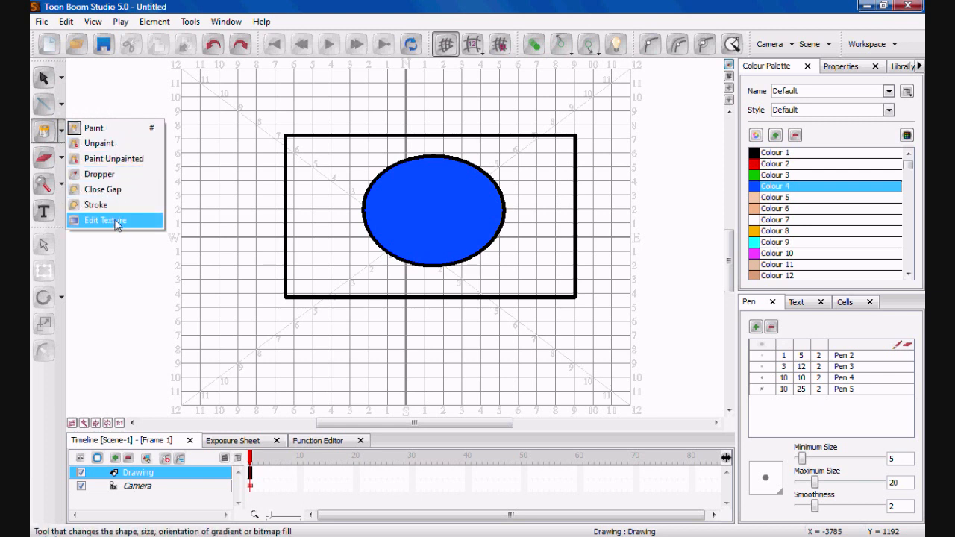
{"action": "mouse_move", "coordinate": [96, 205]}
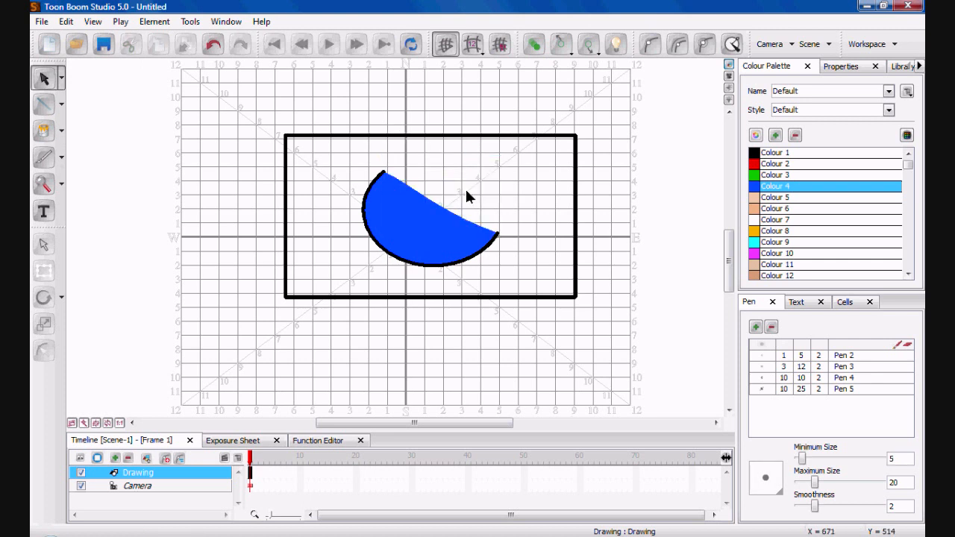
{"action": "mouse_move", "coordinate": [209, 338]}
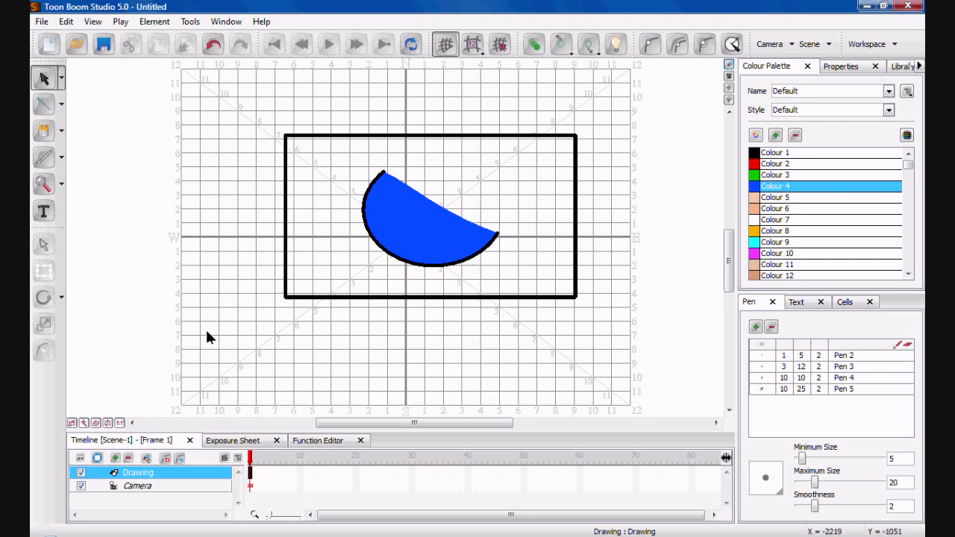